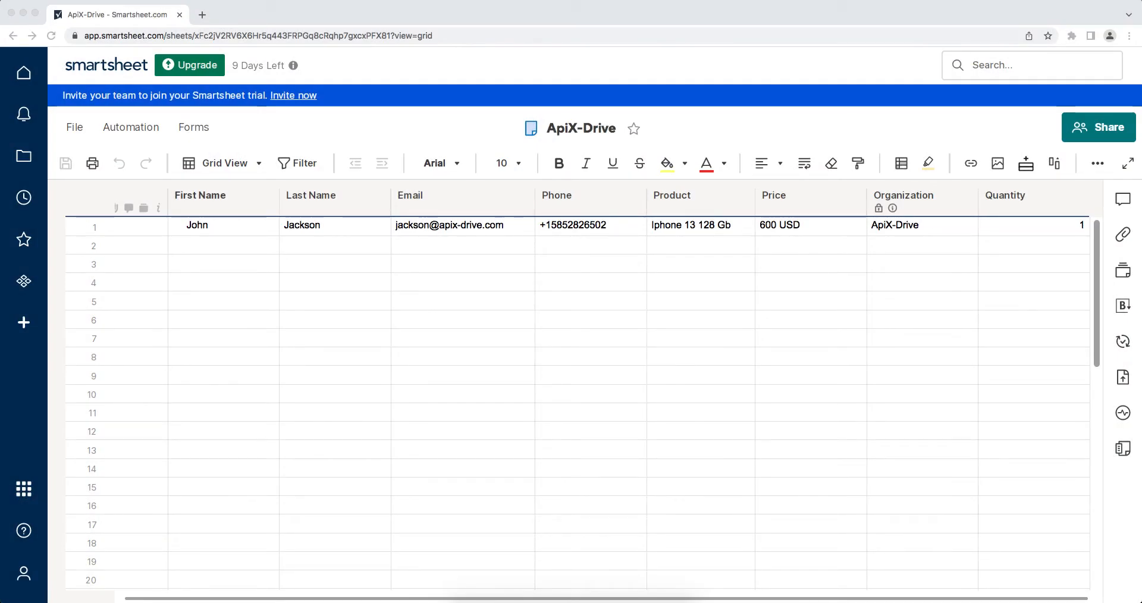
# Switch from the Smartsheet order row to the empty ApiX-Drive Connections page.
pyautogui.click(248, 14)
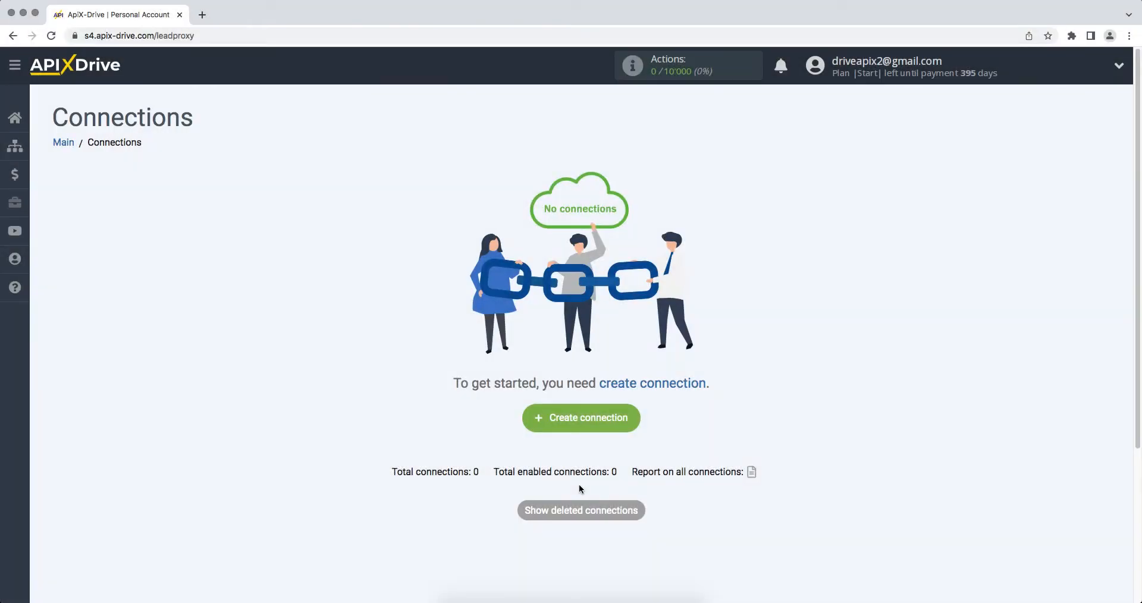
# Create a new connection and pick Smartsheet as the source system.
pyautogui.click(580, 418)
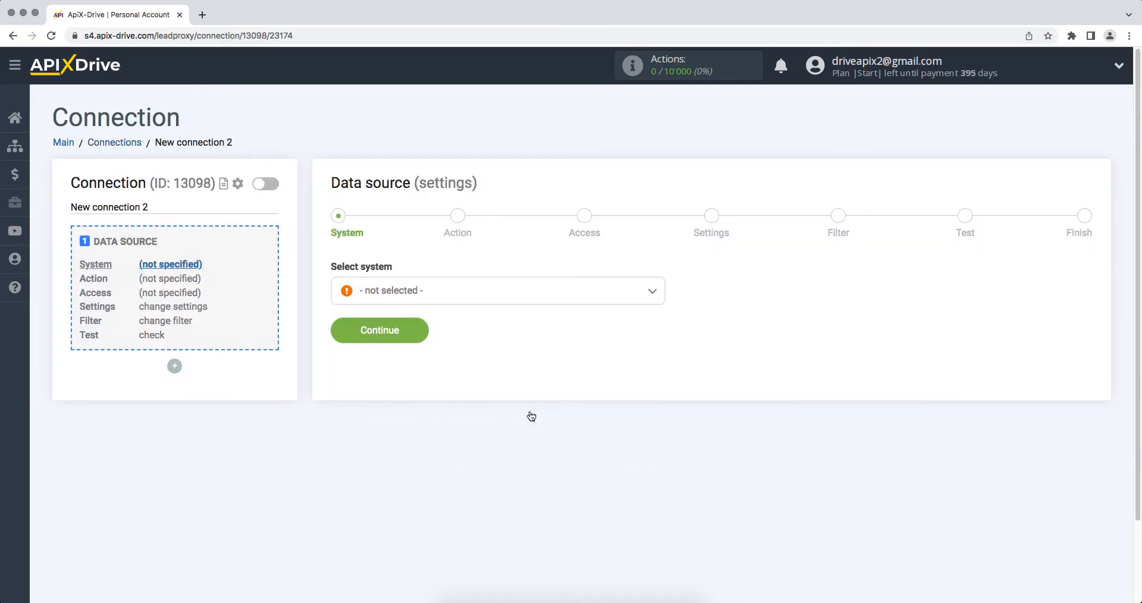
pyautogui.click(497, 290)
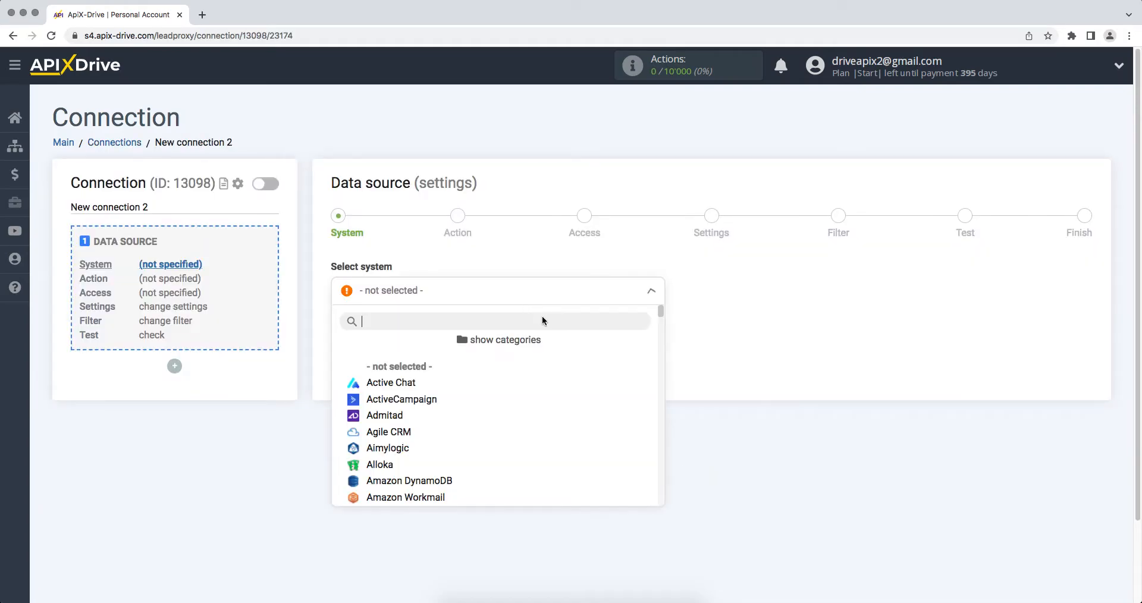
pyautogui.scroll(-3)
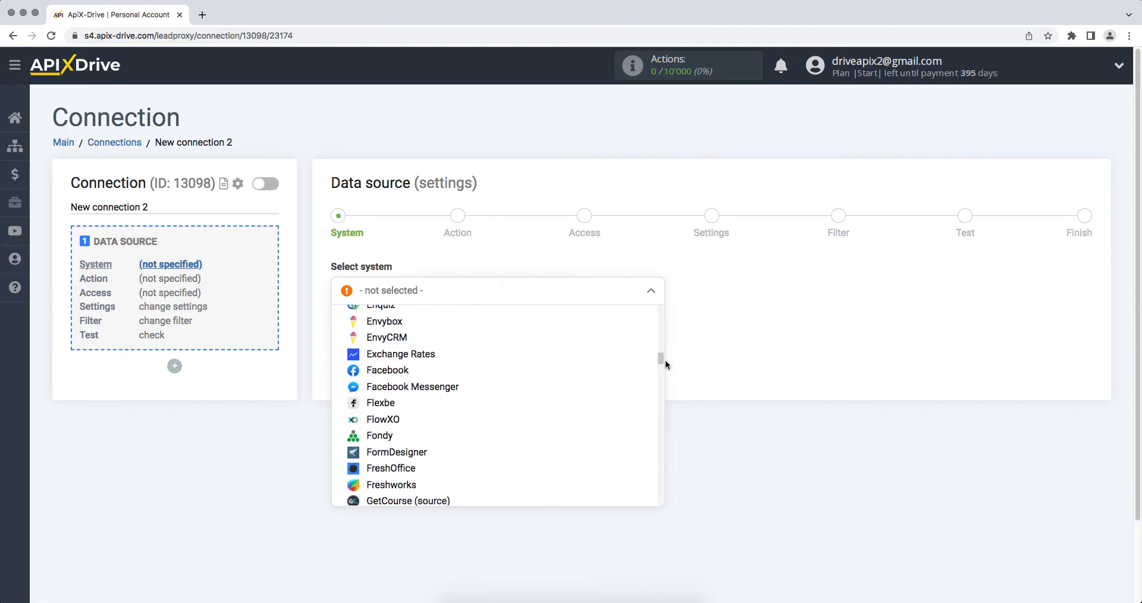
pyautogui.scroll(-3)
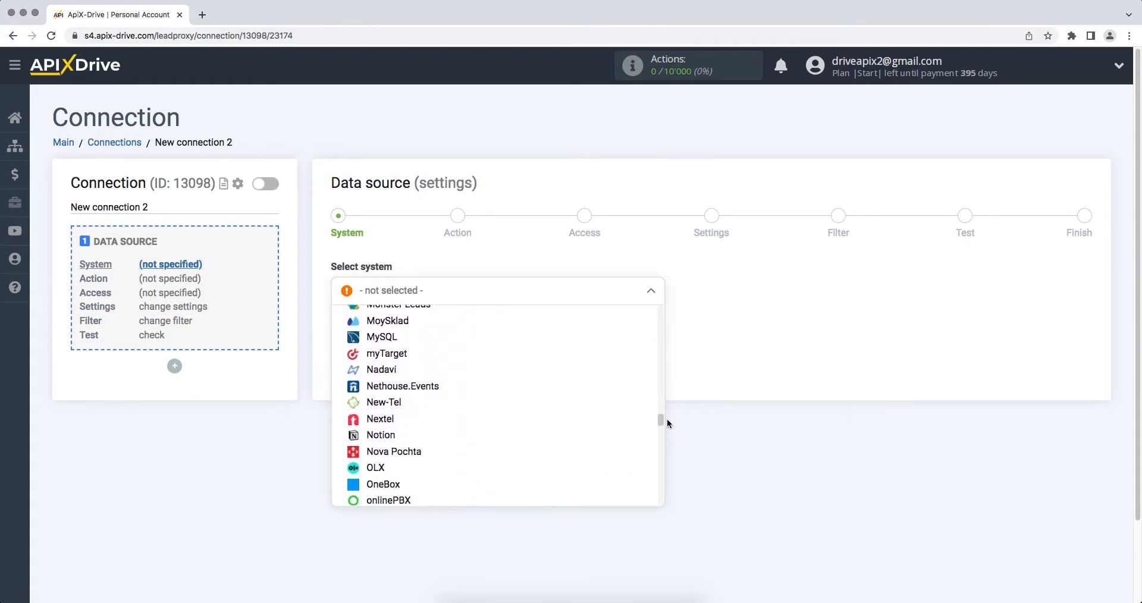
pyautogui.scroll(-3)
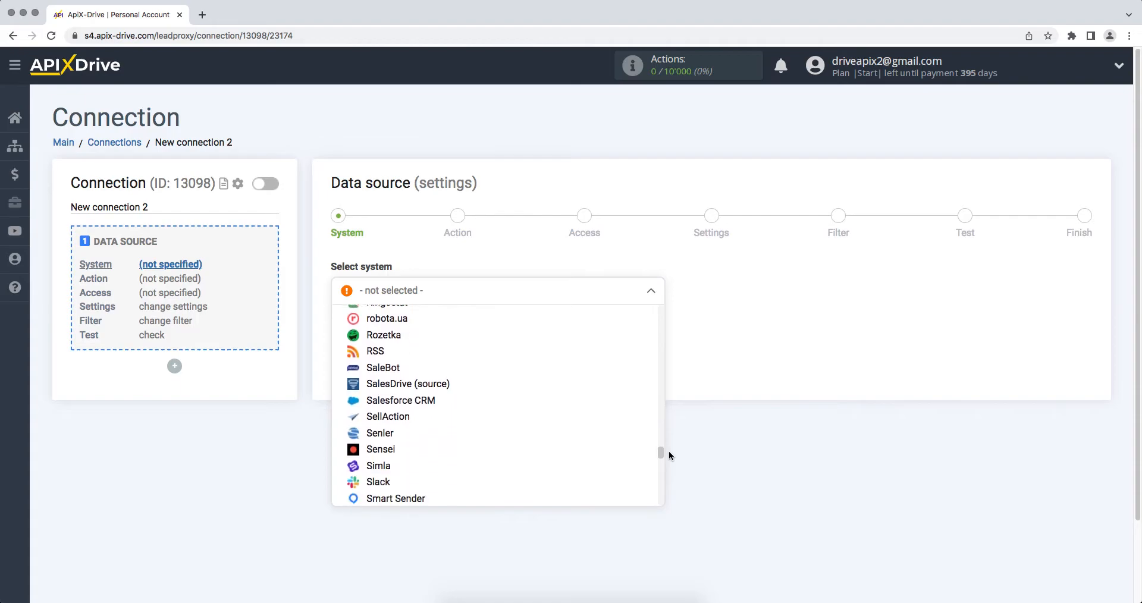
pyautogui.scroll(-3)
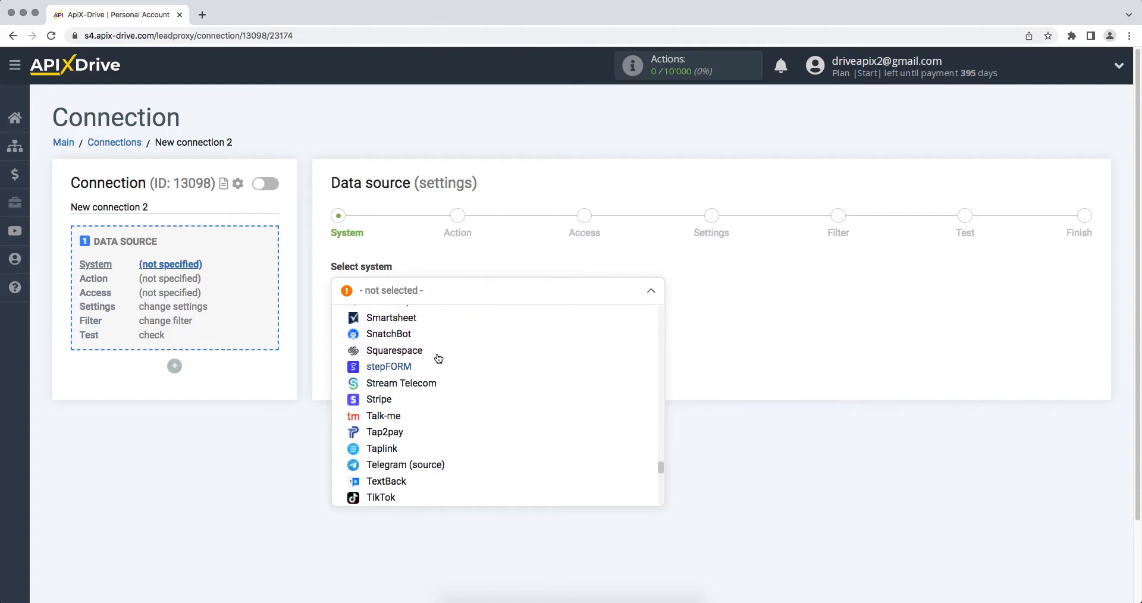
pyautogui.click(391, 318)
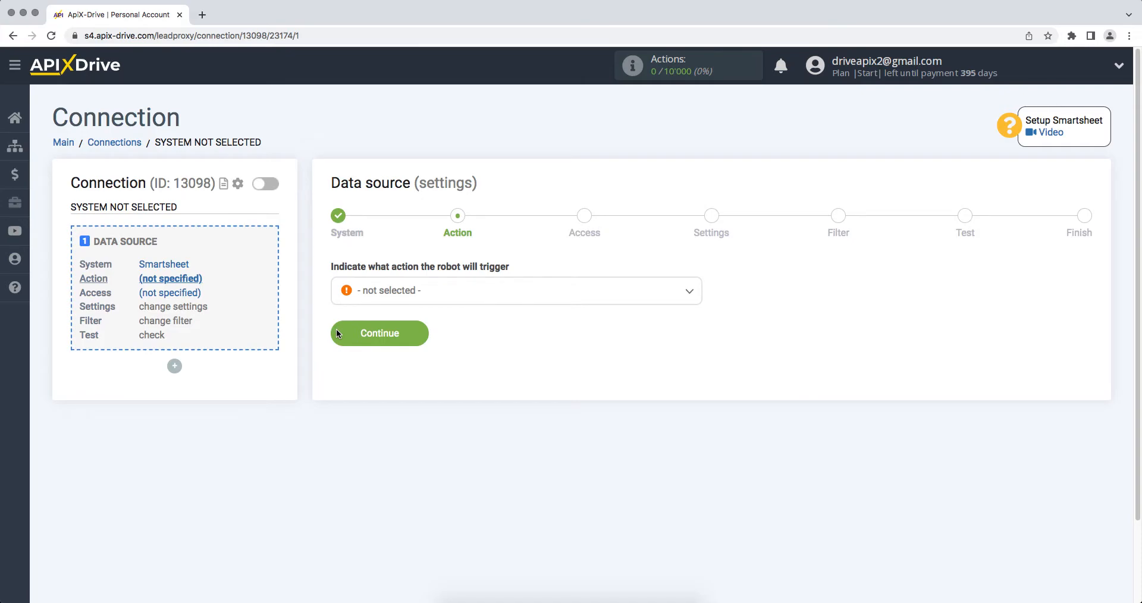
# Choose Get ROWS (new) as the Smartsheet trigger action.
pyautogui.click(515, 290)
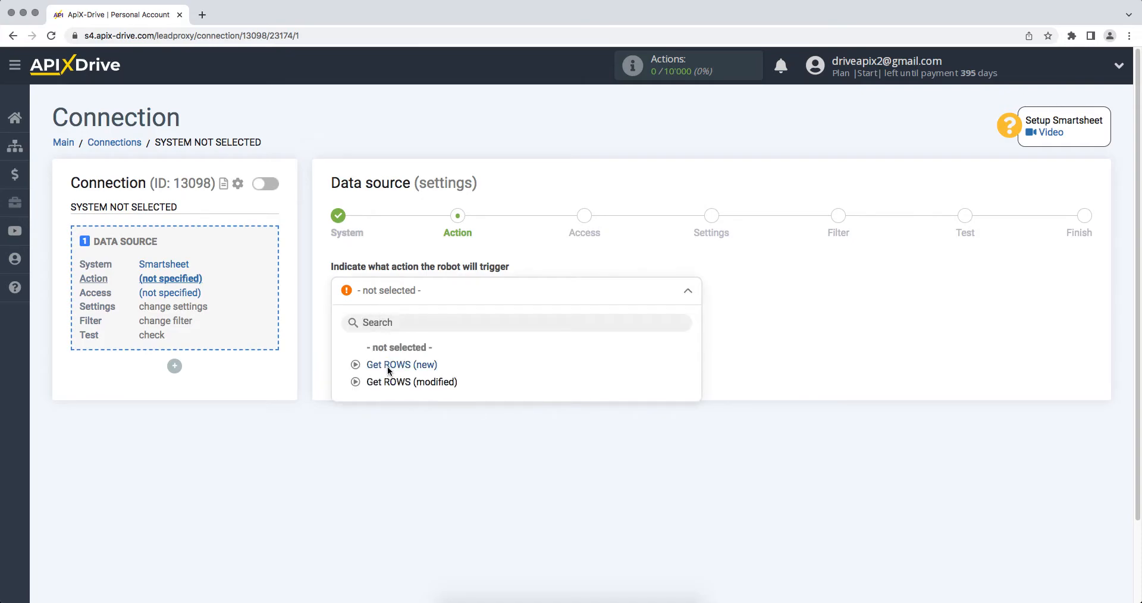
pyautogui.click(402, 365)
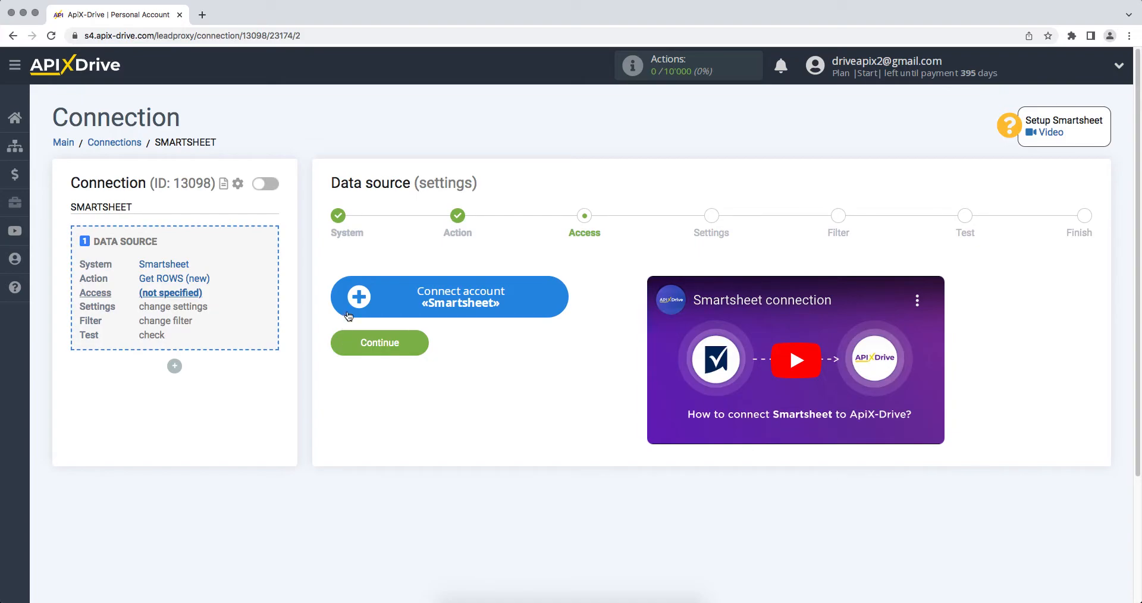
# Sign in to Smartsheet with email and password and allow ApiX-Drive access.
pyautogui.click(450, 296)
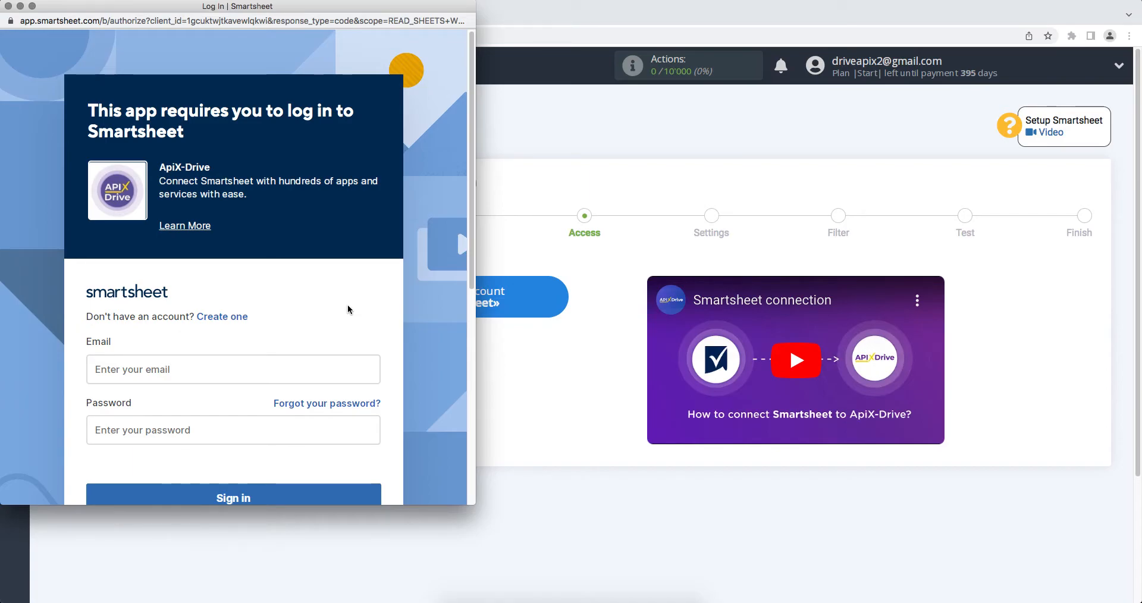
pyautogui.scroll(-3)
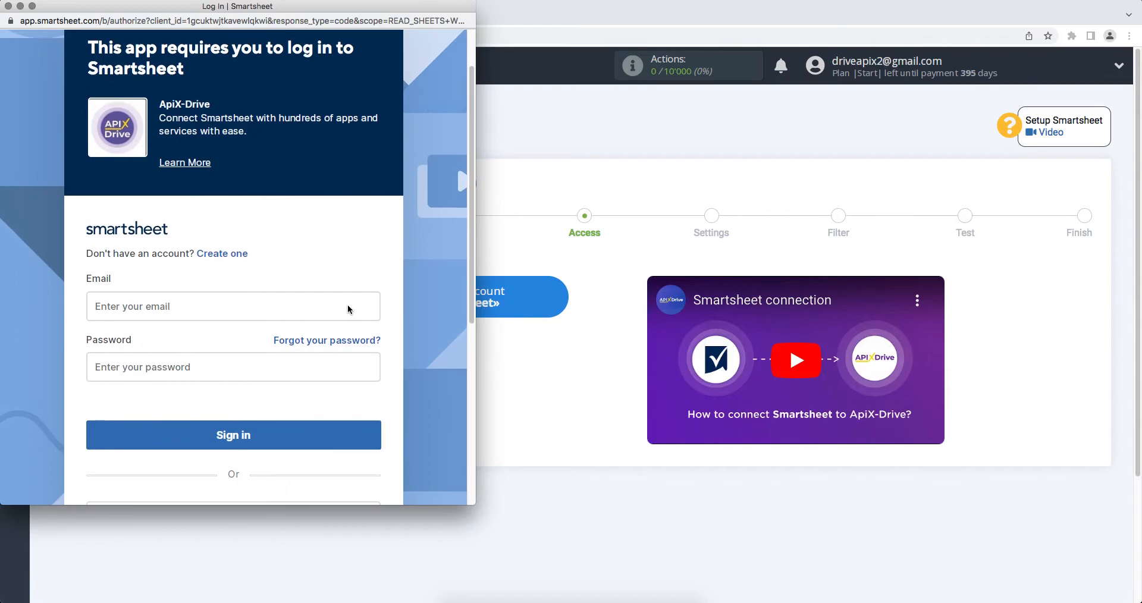
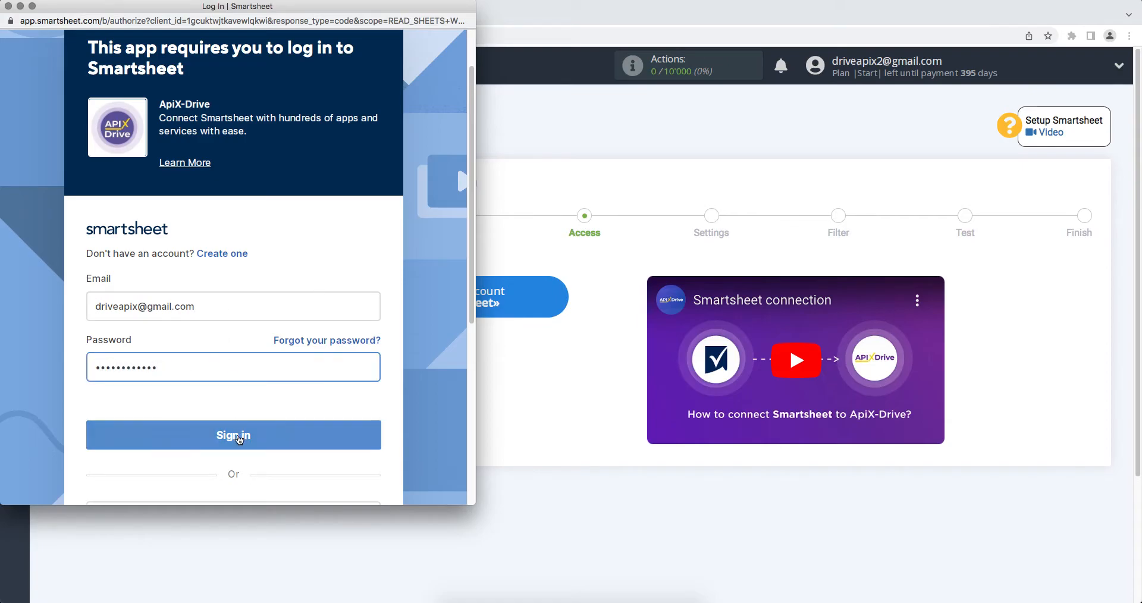
pyautogui.click(233, 434)
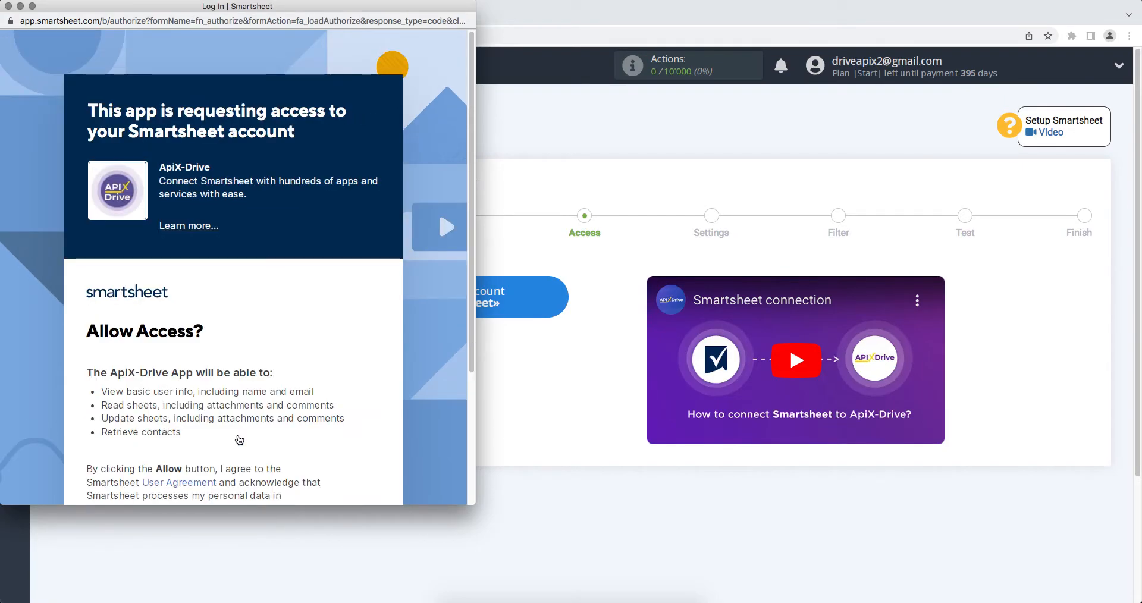
pyautogui.scroll(-3)
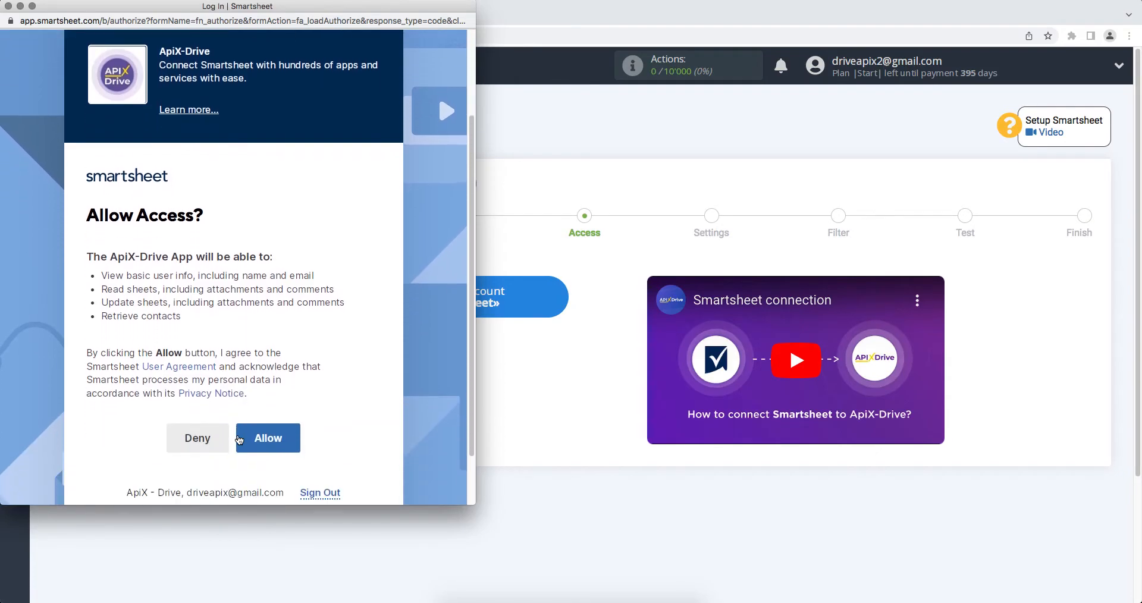
pyautogui.click(267, 438)
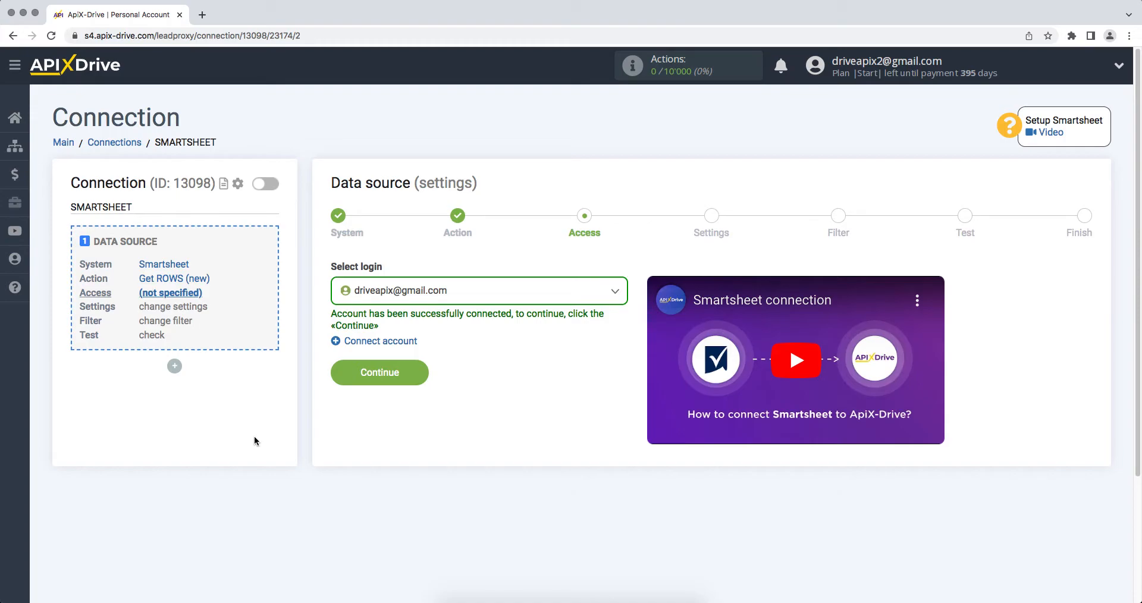
# Select the connected Smartsheet login and the ApiX-Drive sheet, then continue to filtering.
pyautogui.click(478, 290)
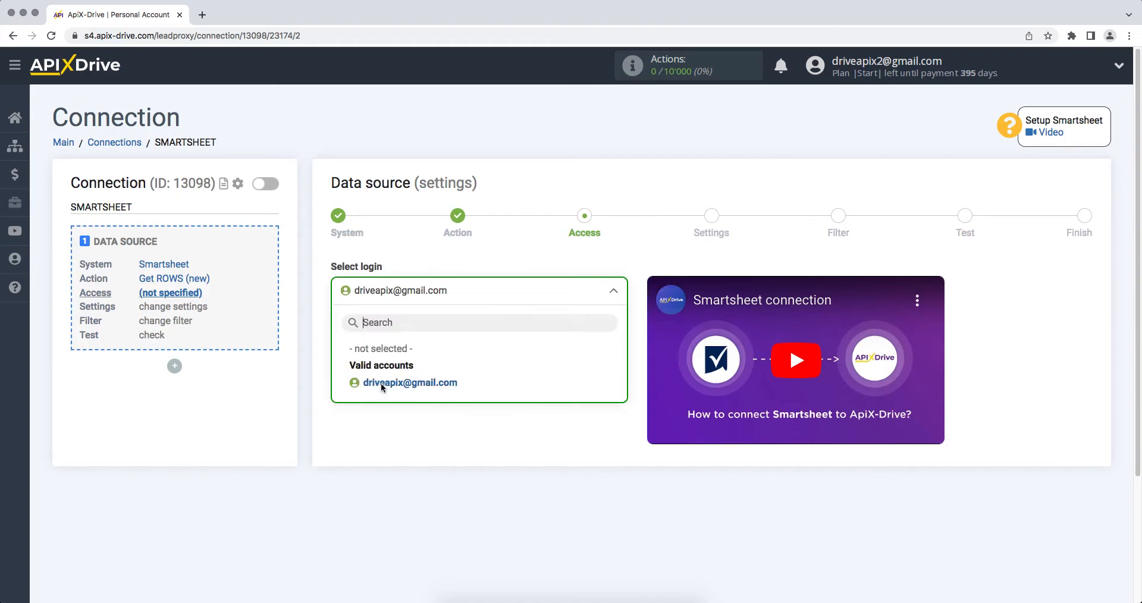
pyautogui.click(410, 382)
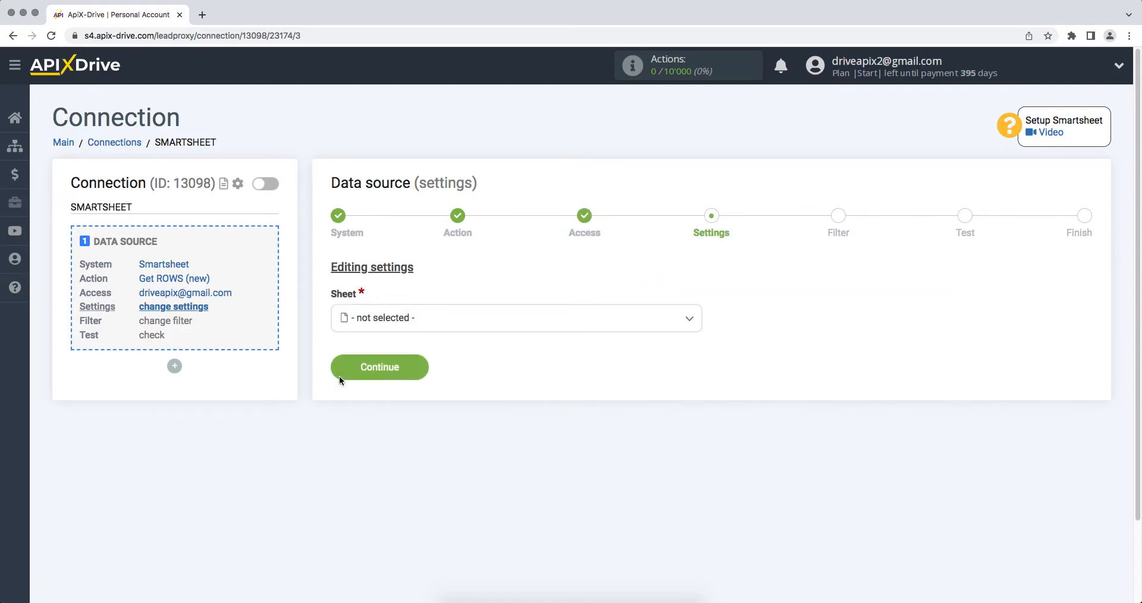
pyautogui.click(515, 317)
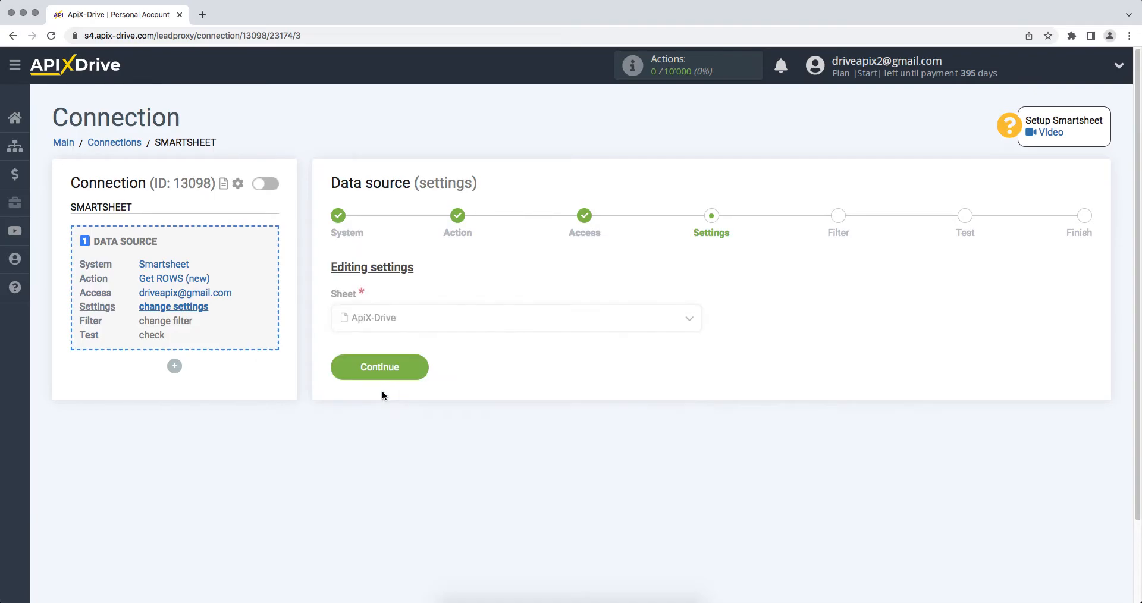
pyautogui.click(379, 366)
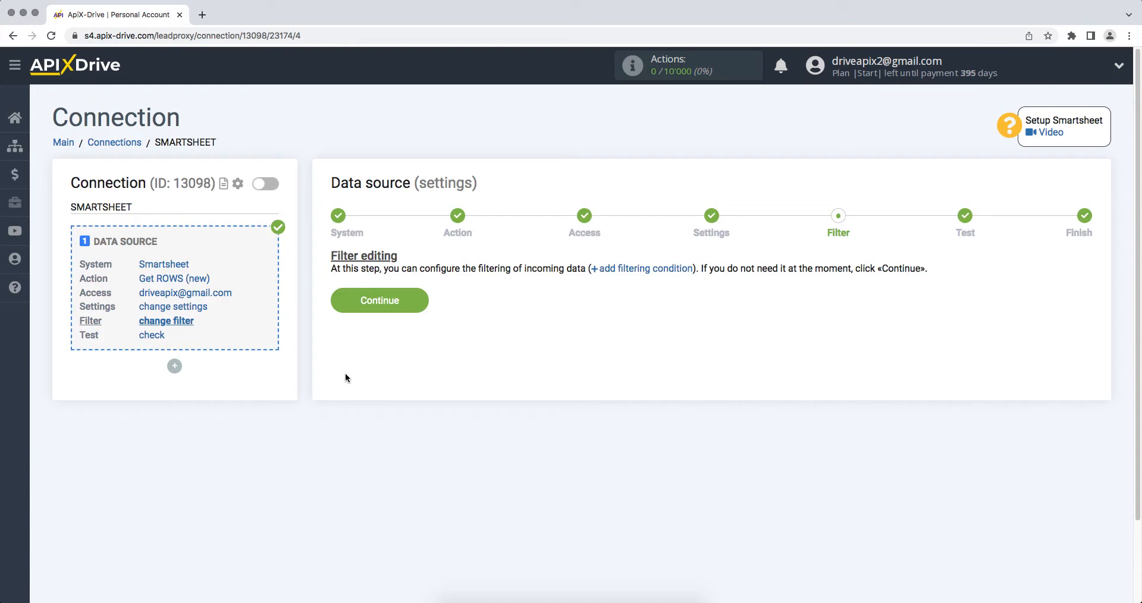
pyautogui.moveTo(340, 325)
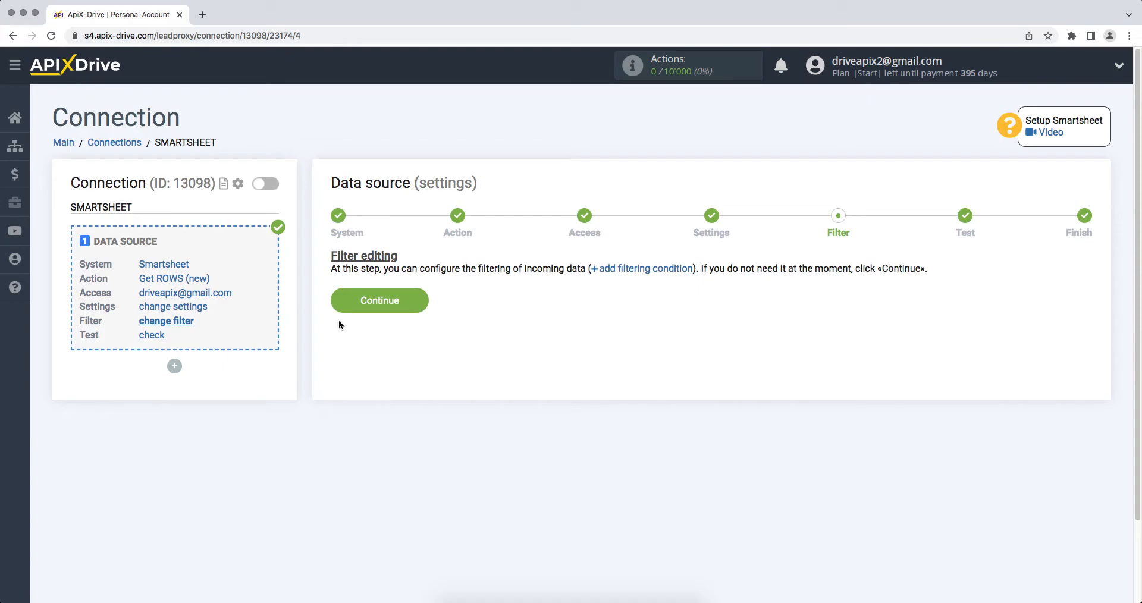
# Skip the filter, accept the loaded Smartsheet test row, and finish source setup.
pyautogui.click(379, 300)
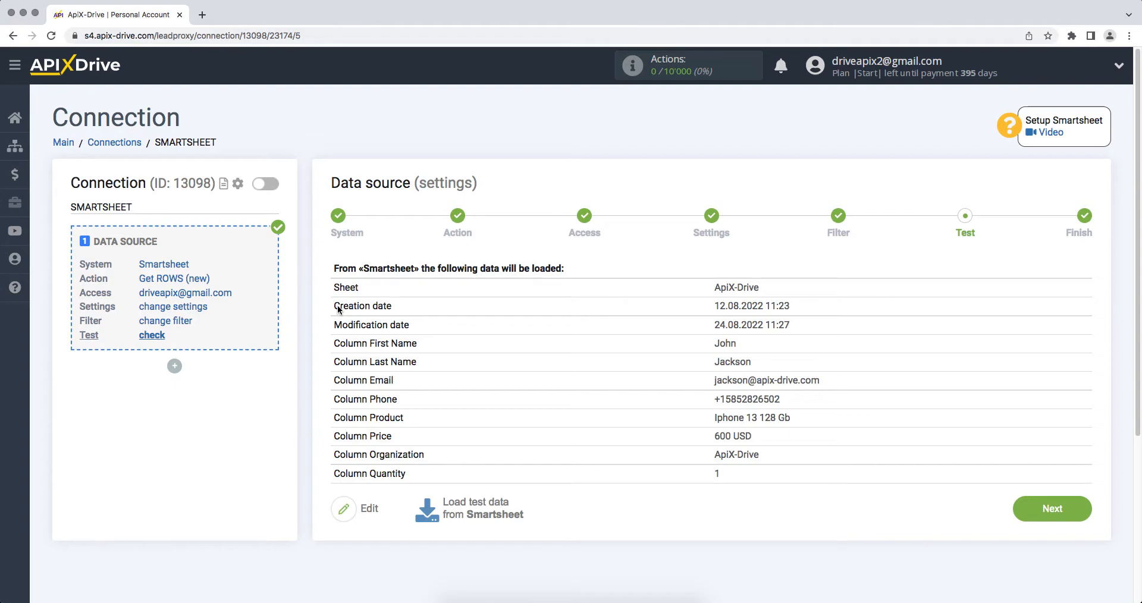
pyautogui.moveTo(866, 477)
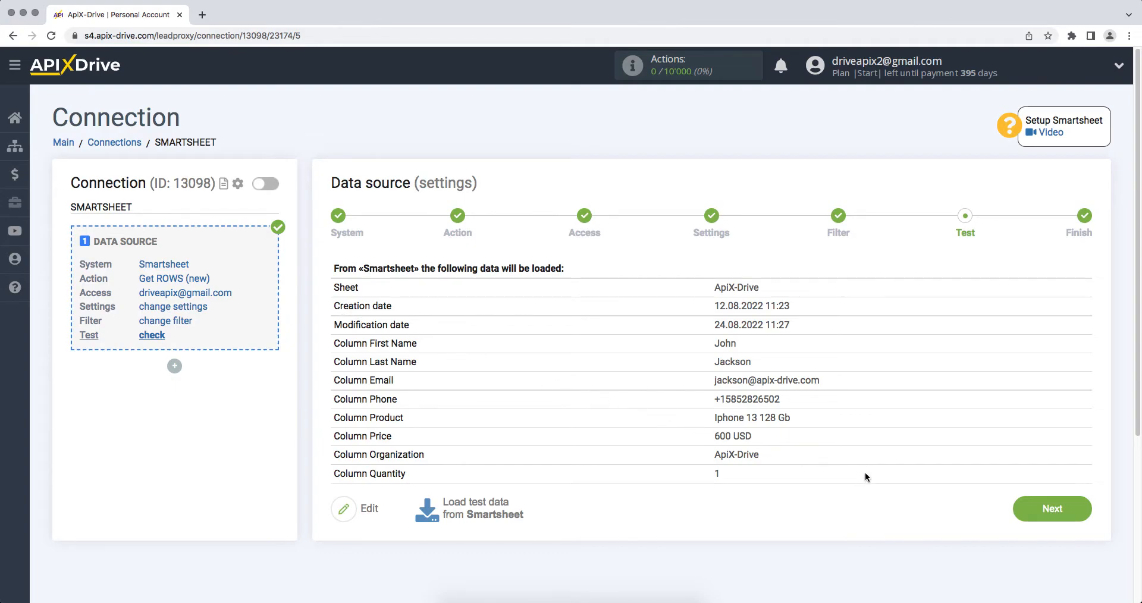
pyautogui.click(1052, 508)
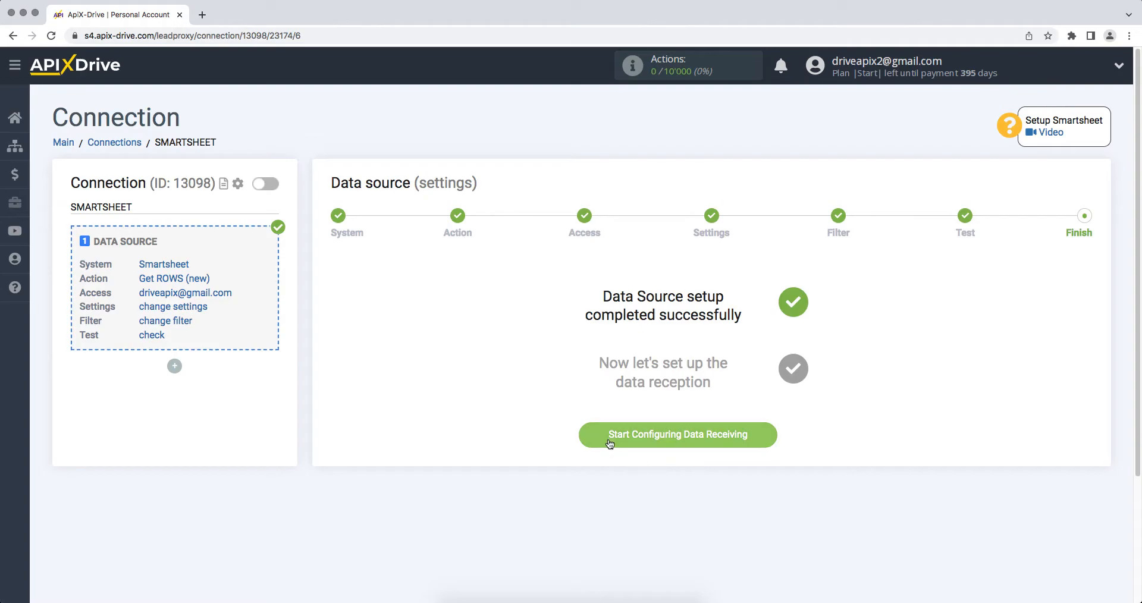
# Start the data destination setup and pick Webhook as the system.
pyautogui.click(677, 434)
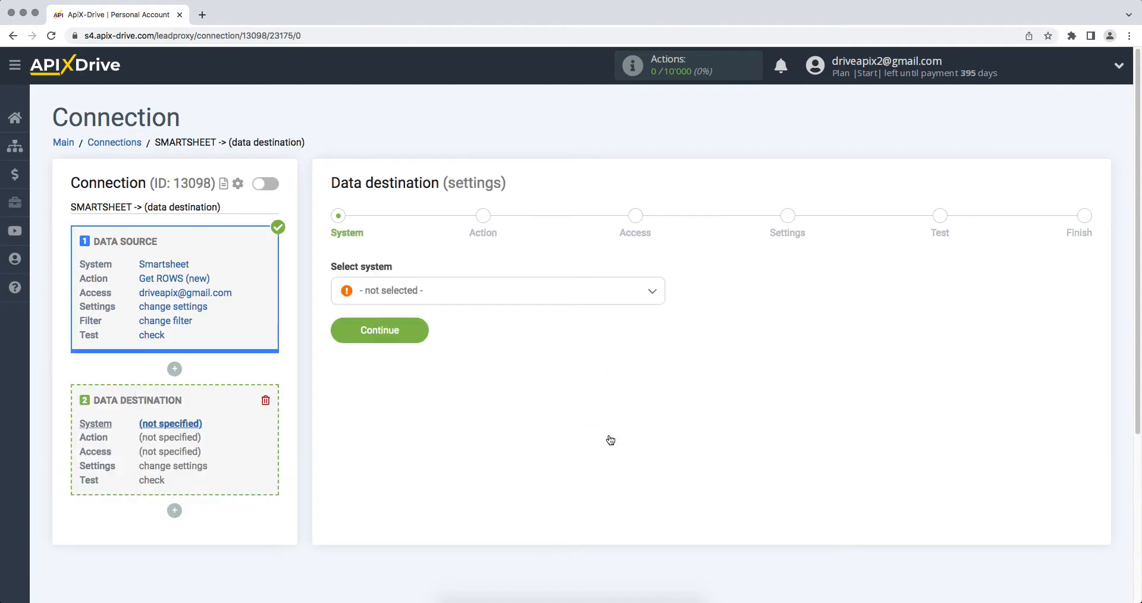
pyautogui.moveTo(574, 307)
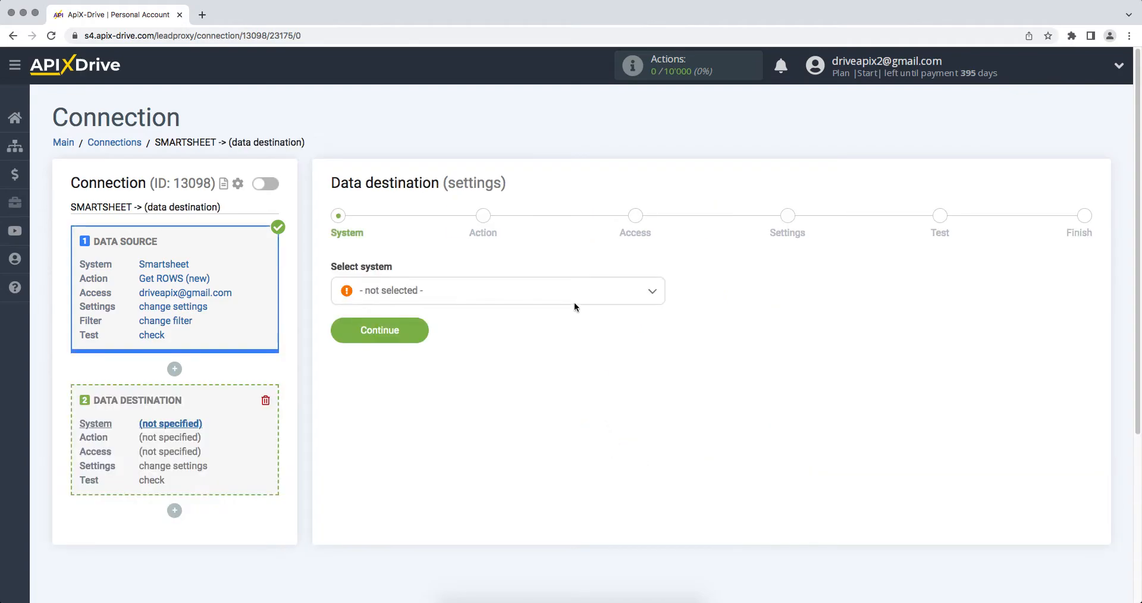
pyautogui.click(497, 290)
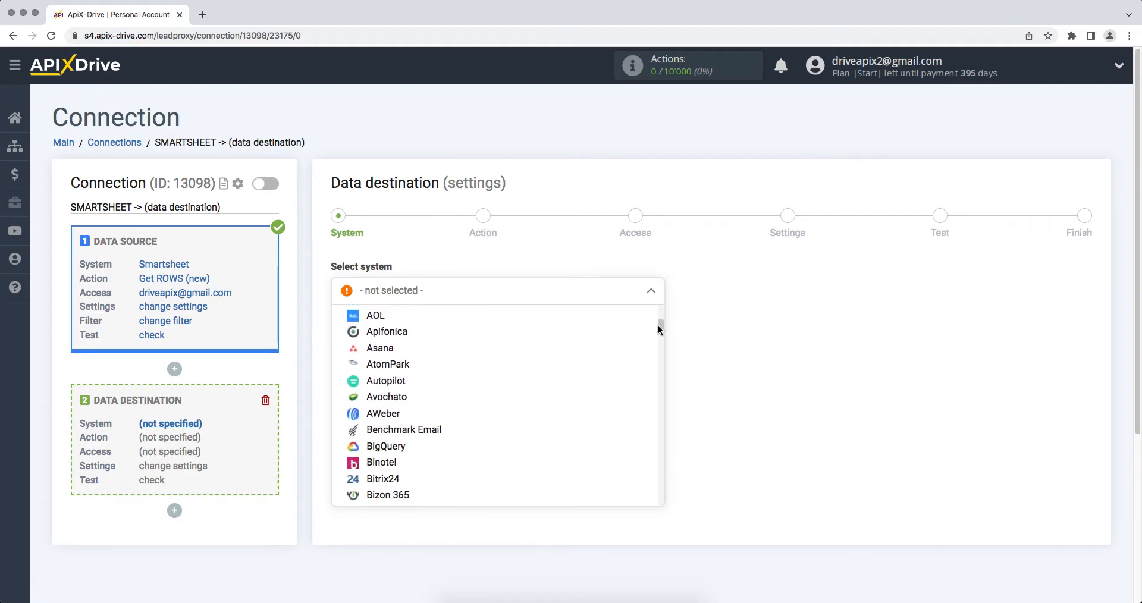
pyautogui.scroll(-3)
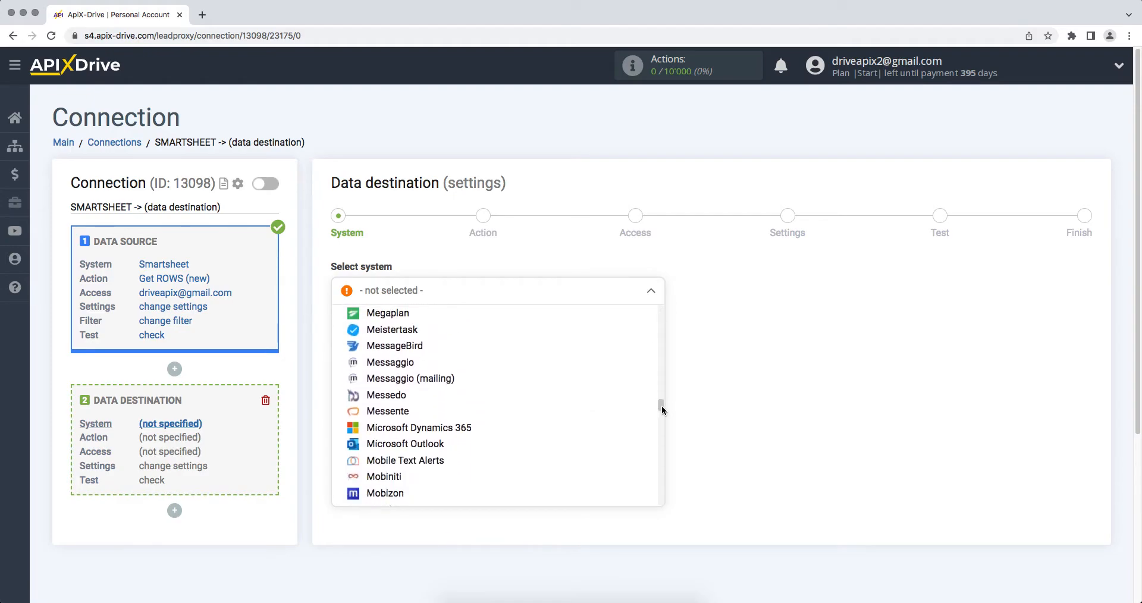
pyautogui.scroll(-3)
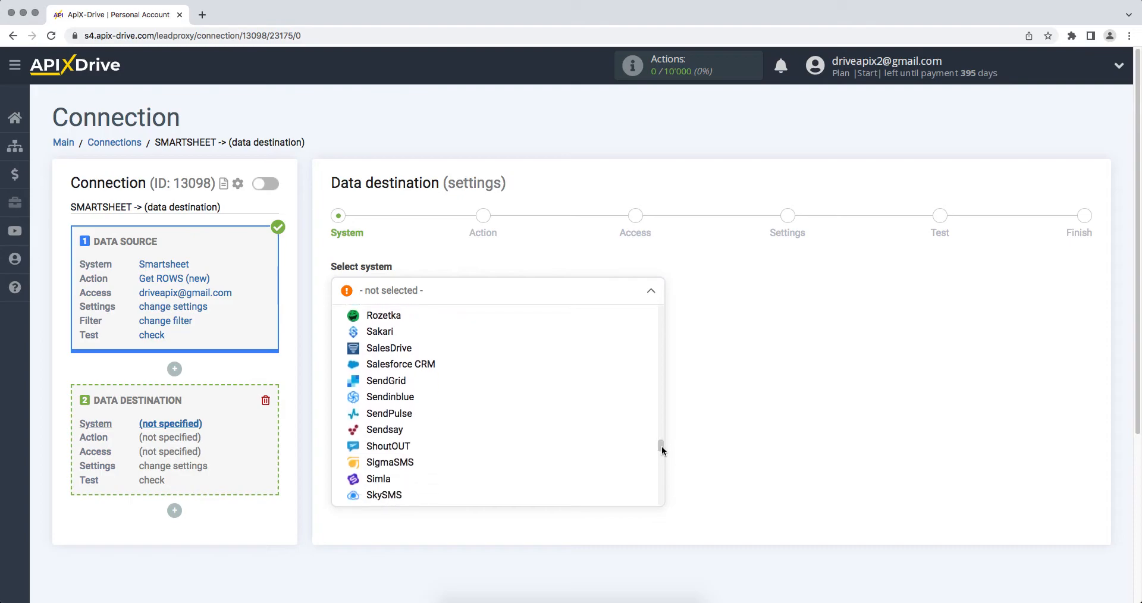
pyautogui.scroll(-3)
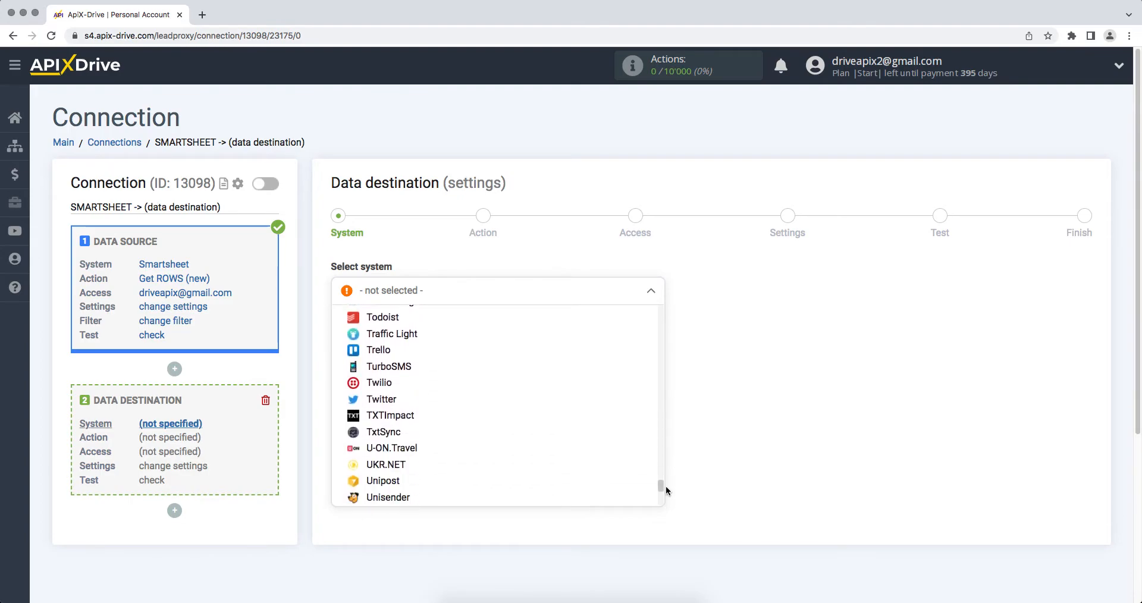
pyautogui.scroll(-3)
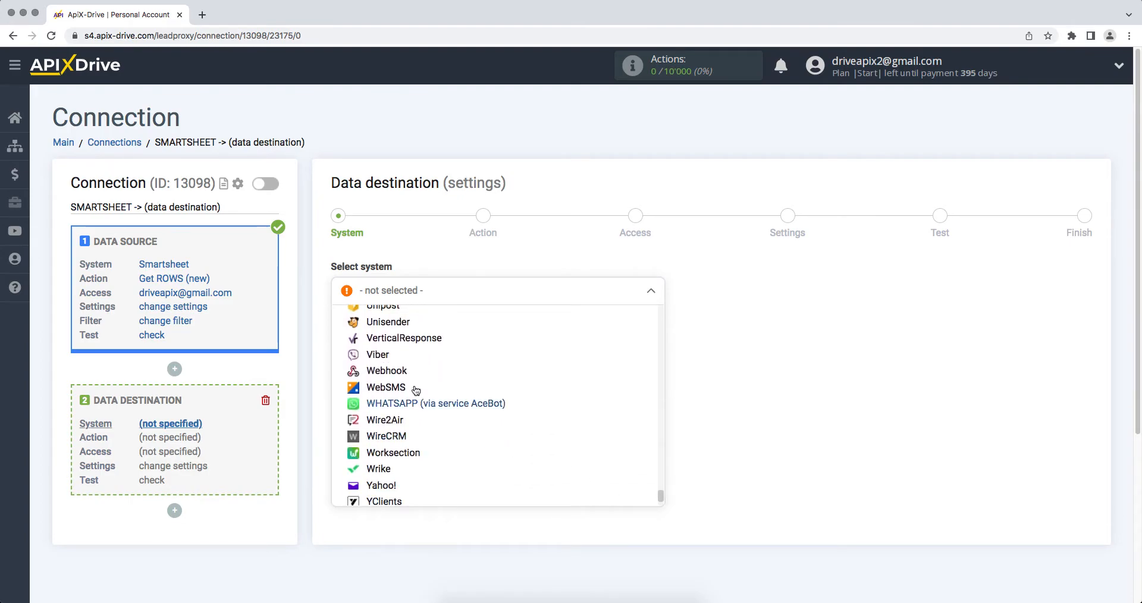
pyautogui.click(387, 370)
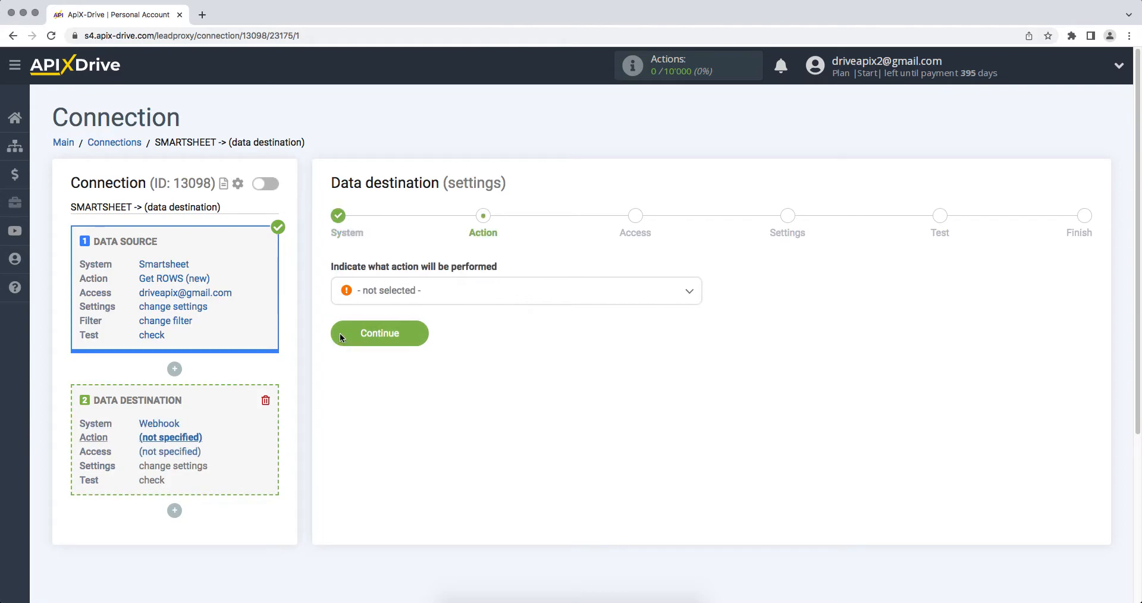
# Choose Send DATA as the Webhook destination action.
pyautogui.click(516, 290)
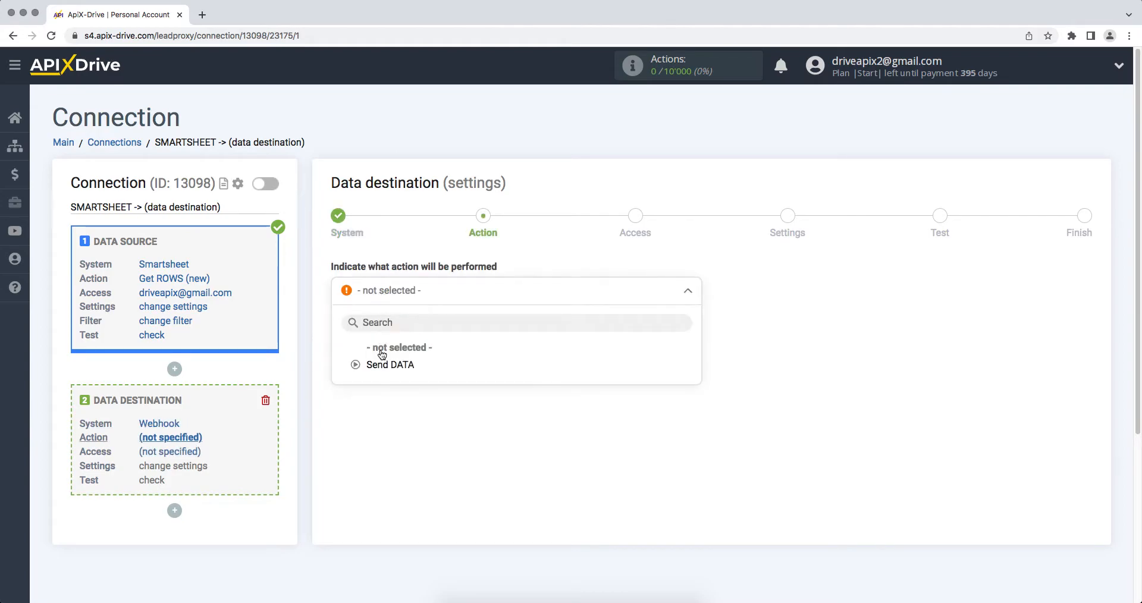
pyautogui.click(390, 365)
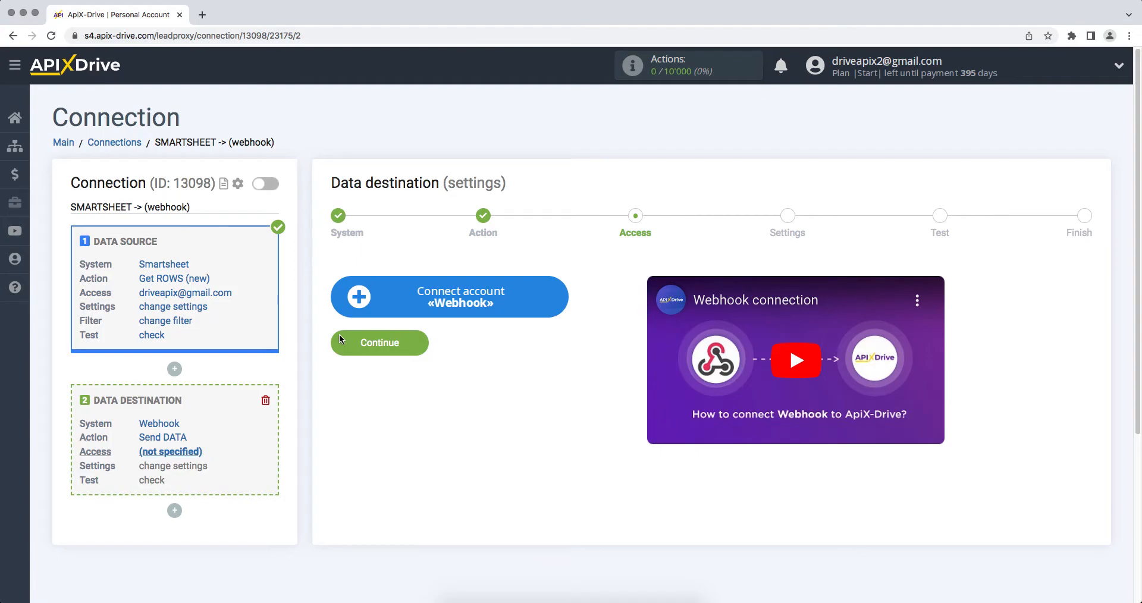
pyautogui.click(449, 296)
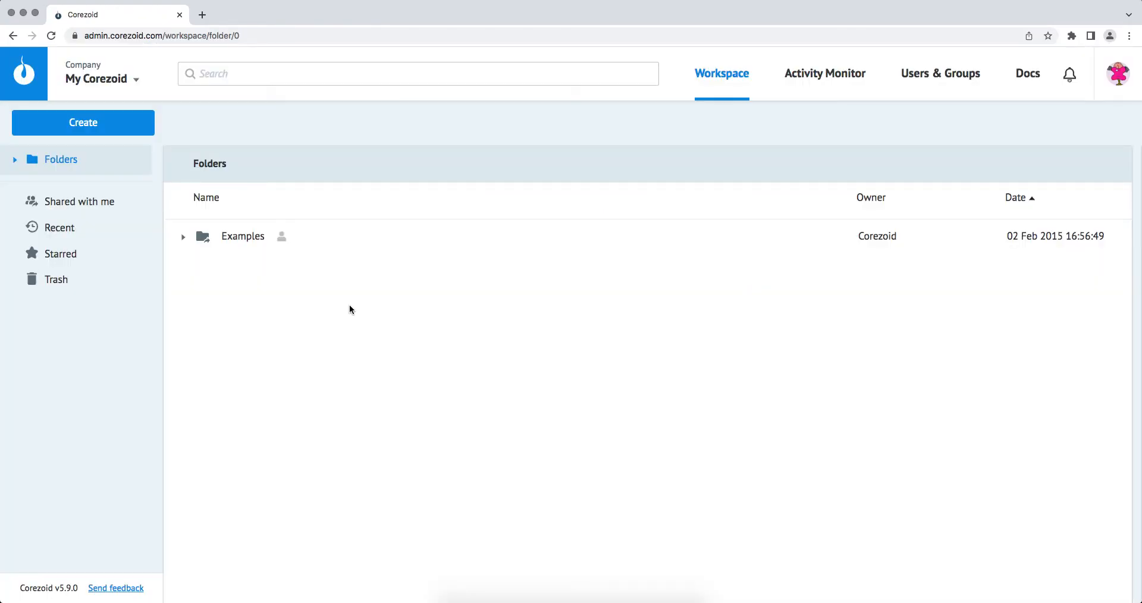
# Create a Corezoid process named 'ApiX-Drive' with Create > Process.
pyautogui.click(82, 122)
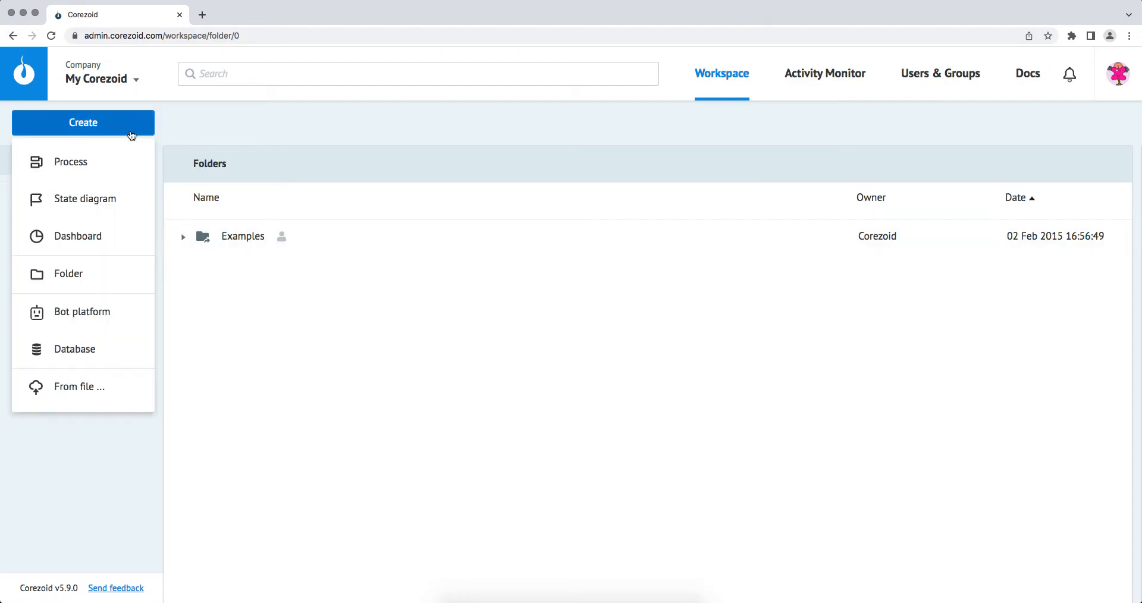
pyautogui.click(71, 161)
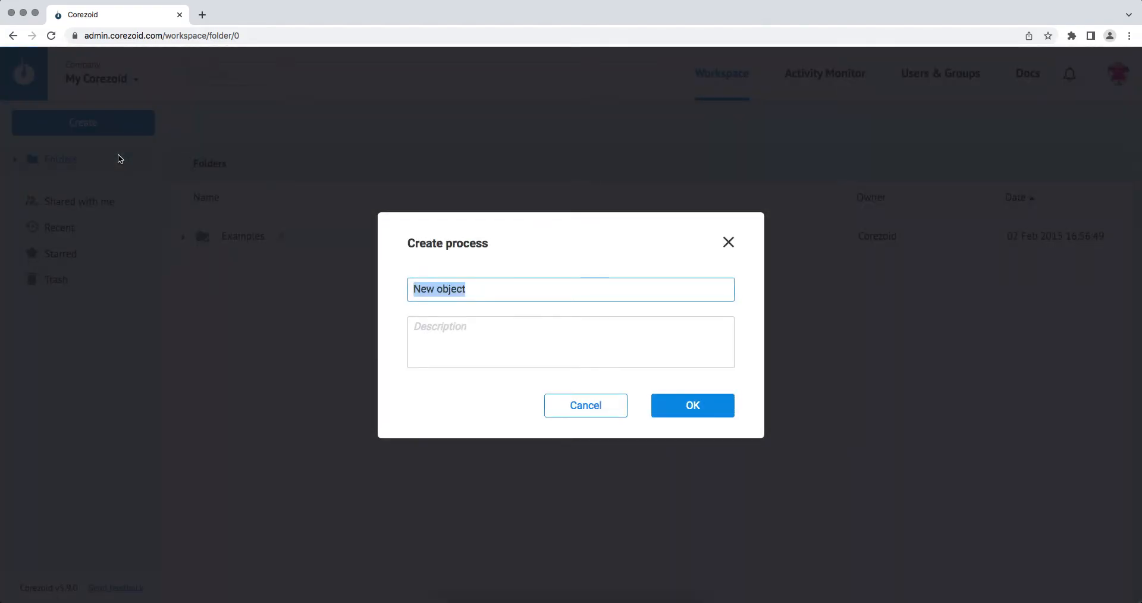
pyautogui.write('A')
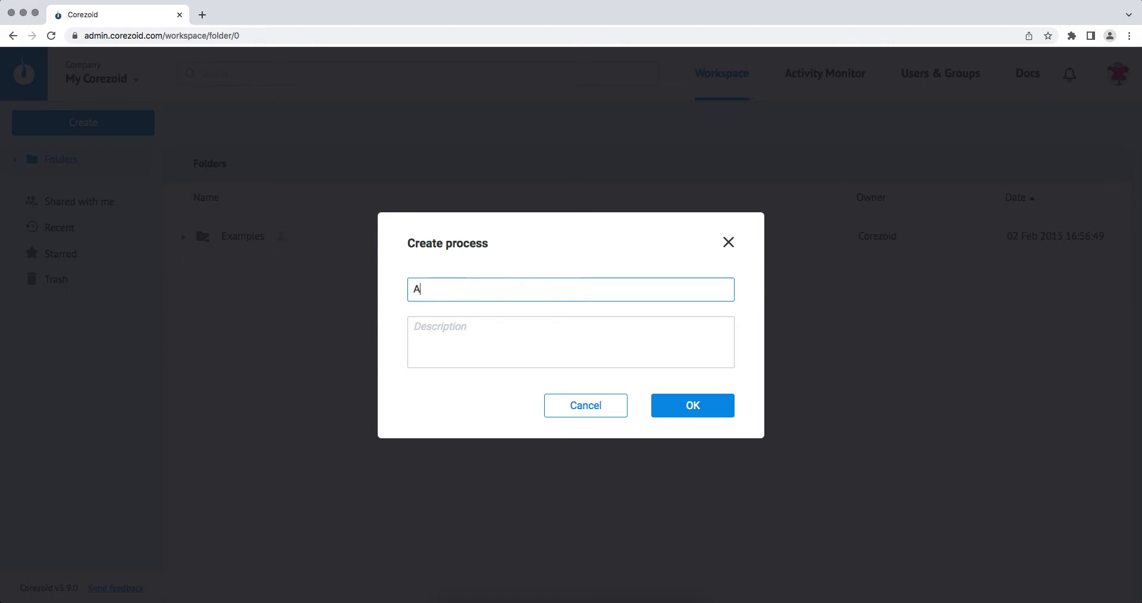
pyautogui.write('piX-Dr')
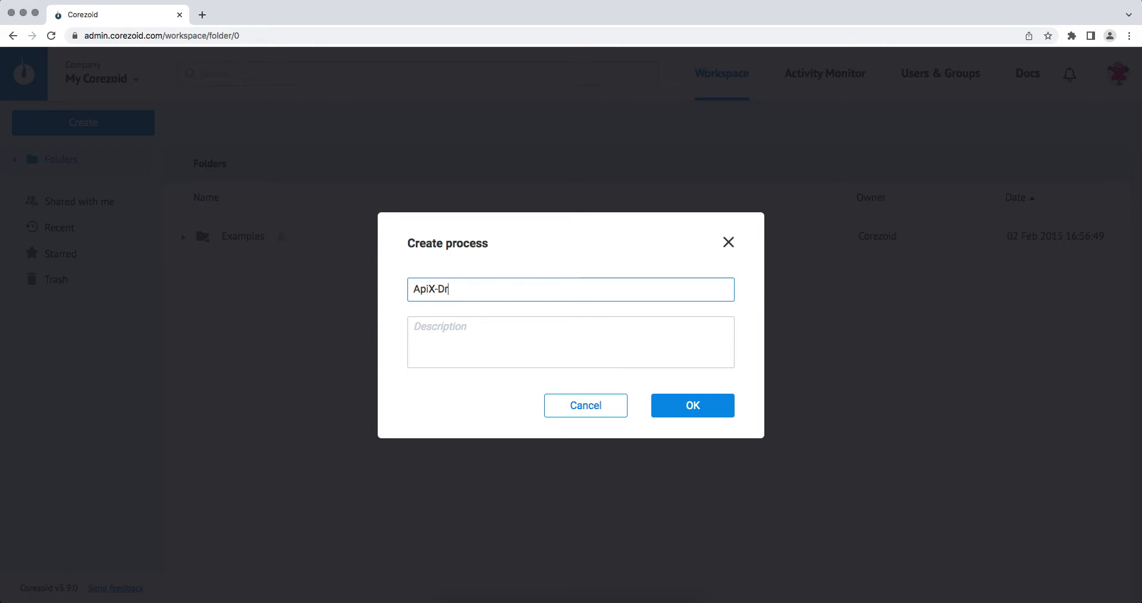
pyautogui.write('ive')
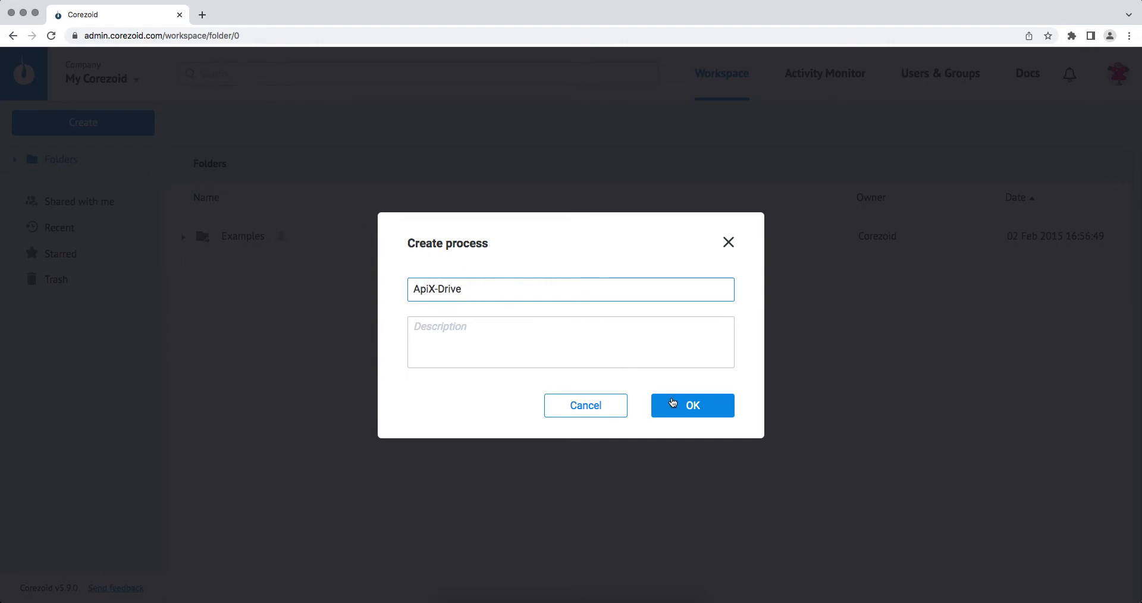
pyautogui.click(692, 405)
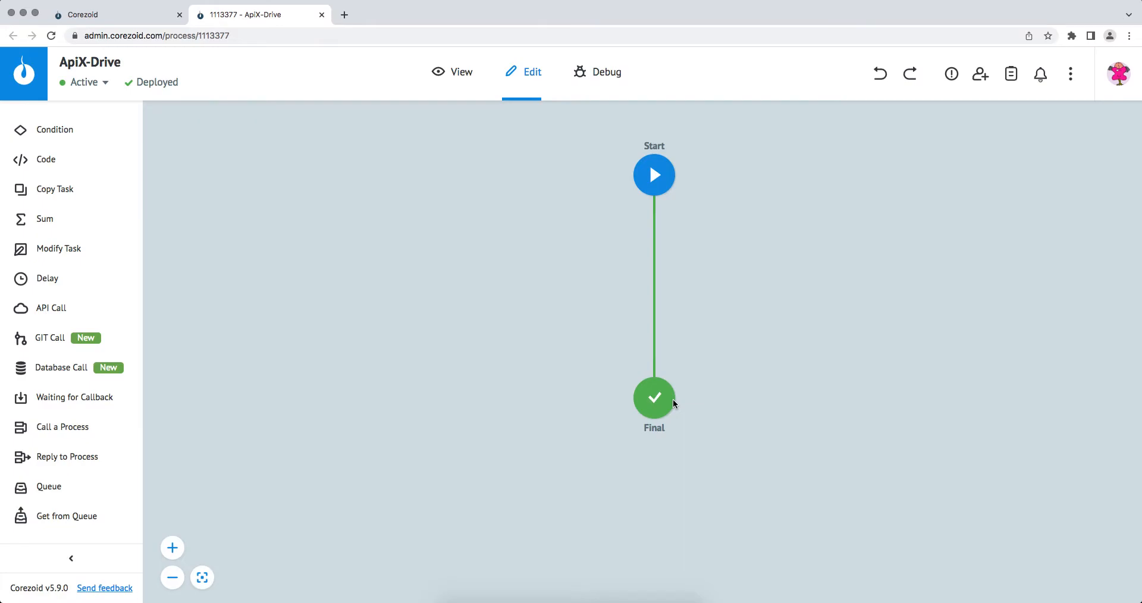
pyautogui.moveTo(718, 317)
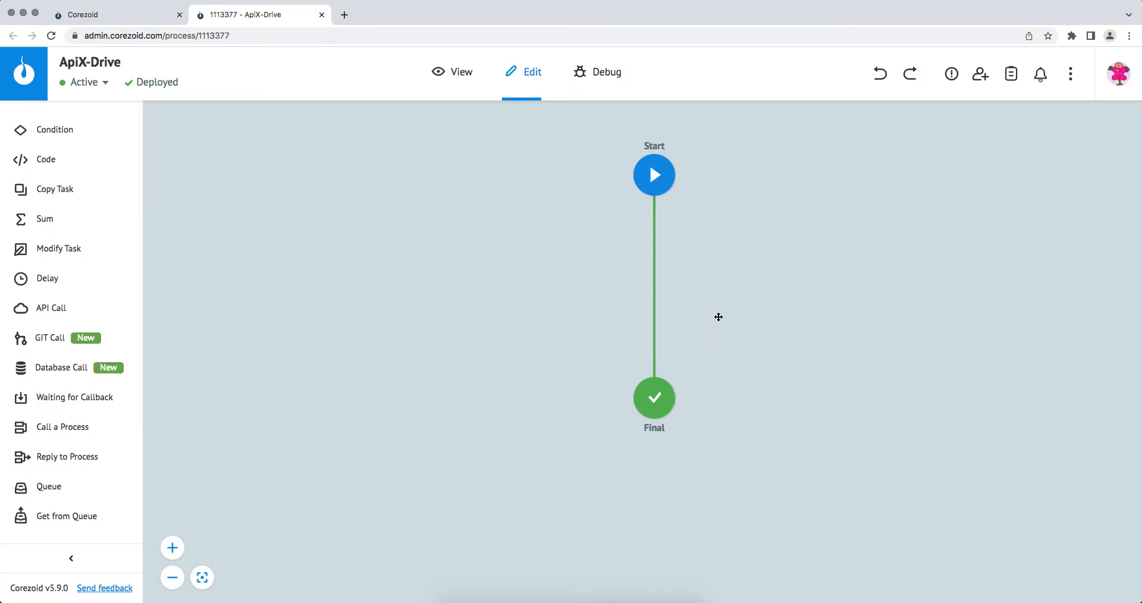
# Open the ApiX-Drive process's Start node to see its webhook copy options.
pyautogui.click(653, 175)
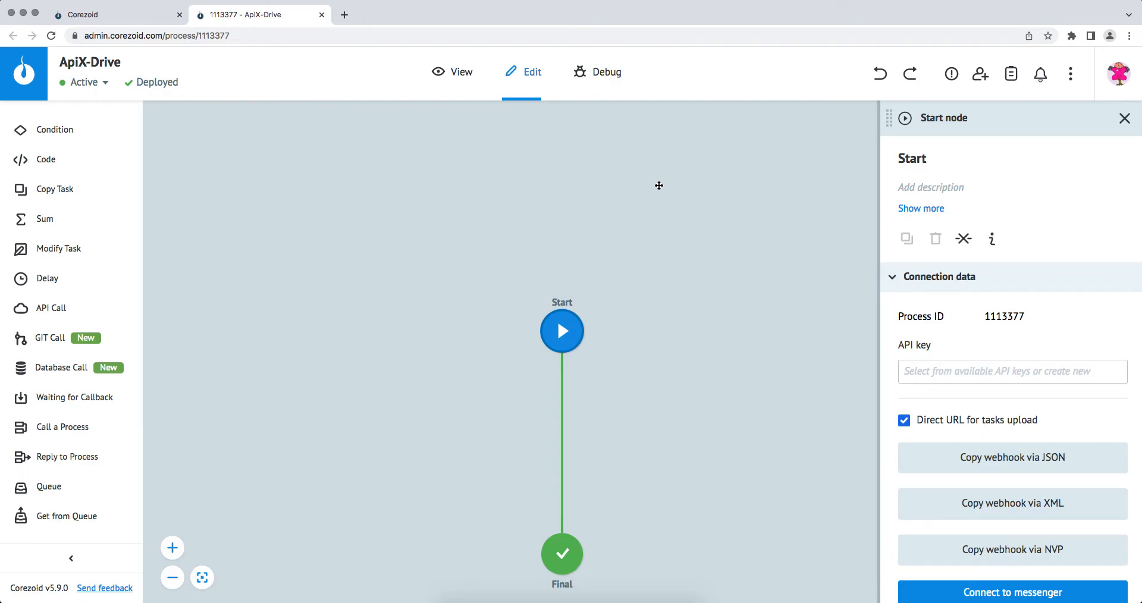
pyautogui.moveTo(916, 432)
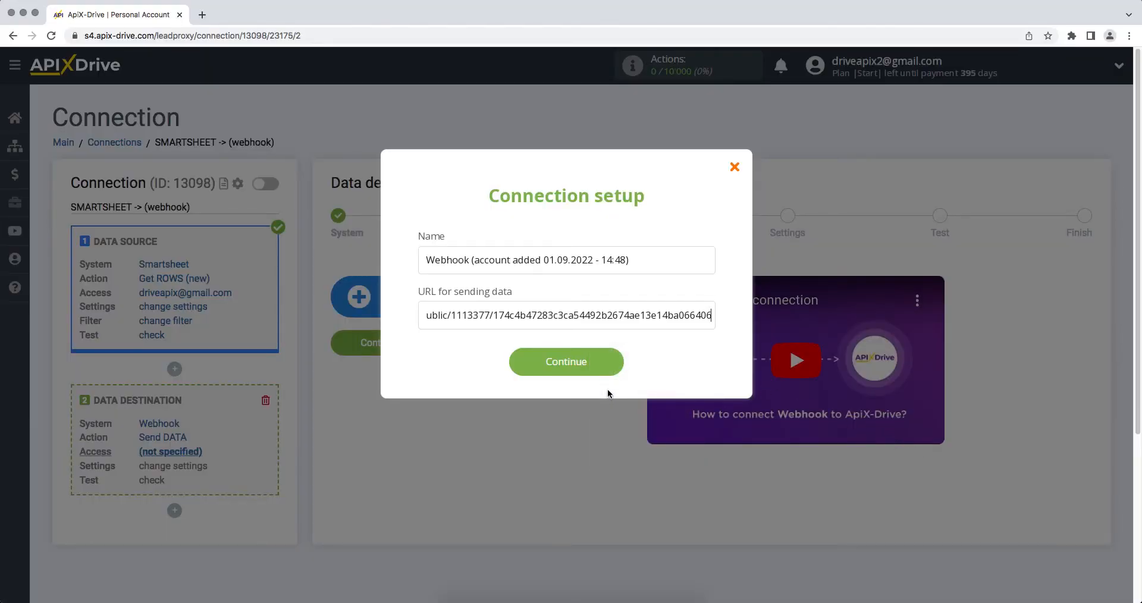
# Save the Webhook account with the Corezoid URL and select it as the login.
pyautogui.click(565, 362)
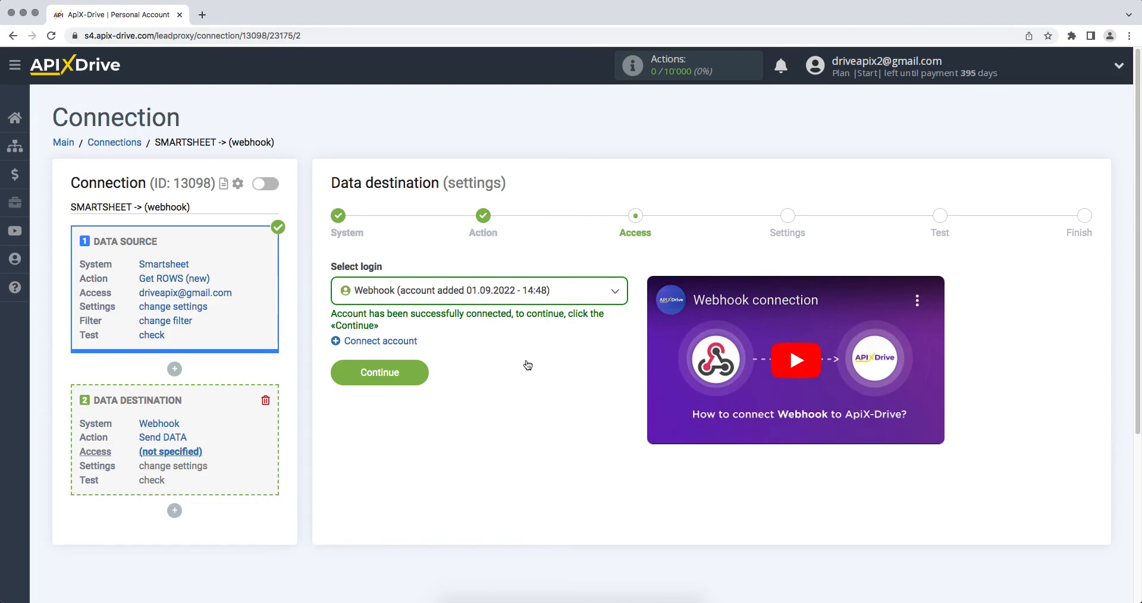
pyautogui.click(478, 289)
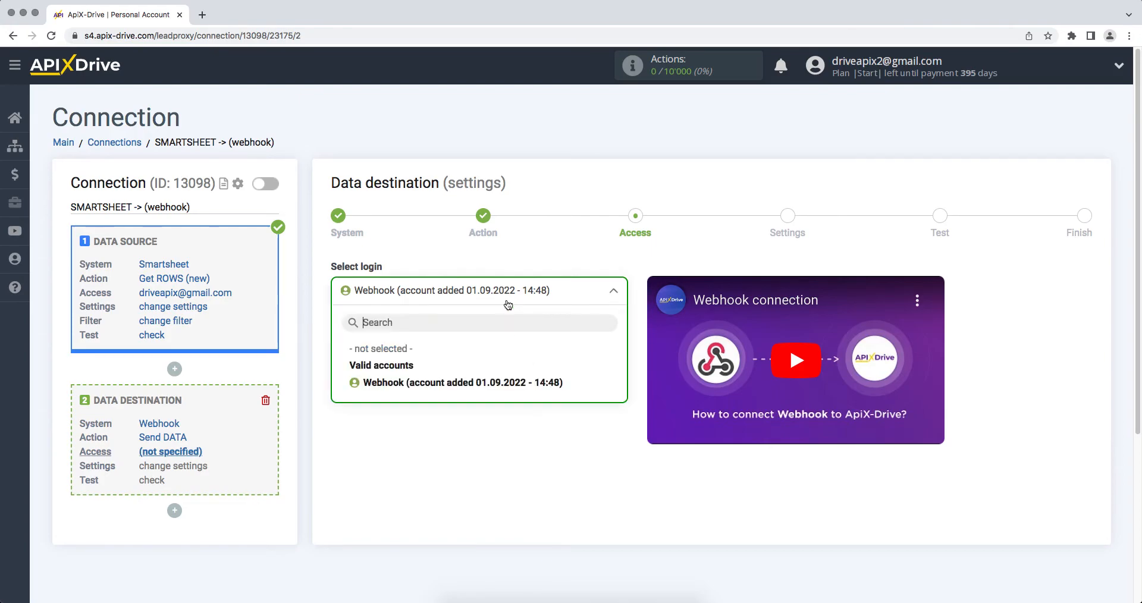
pyautogui.click(463, 383)
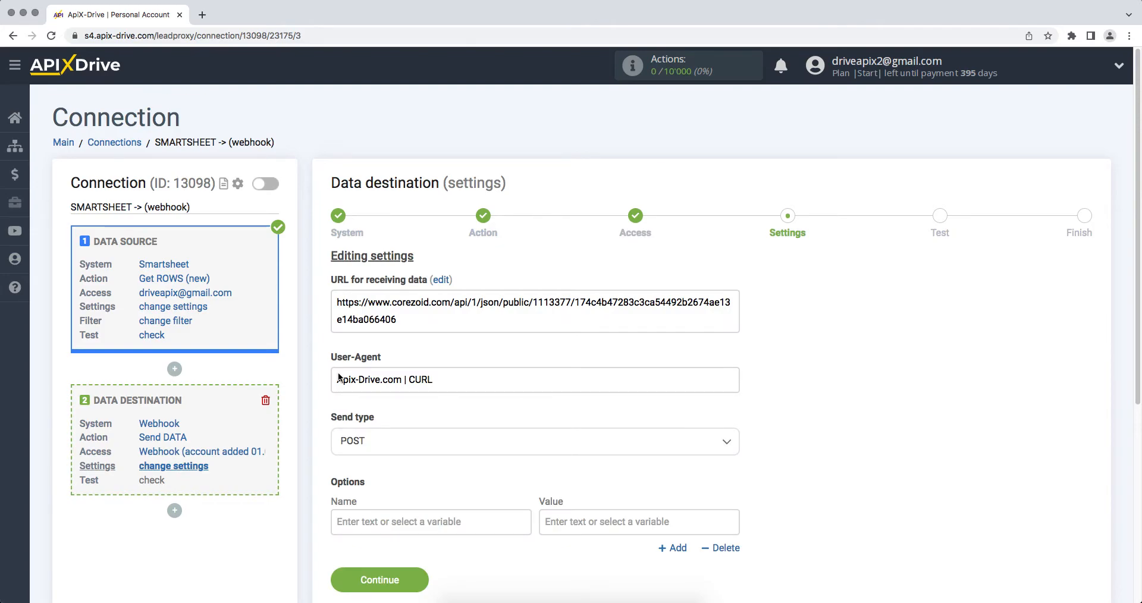
# Set the send type to POST json and start typing an option named 'Name'.
pyautogui.click(535, 440)
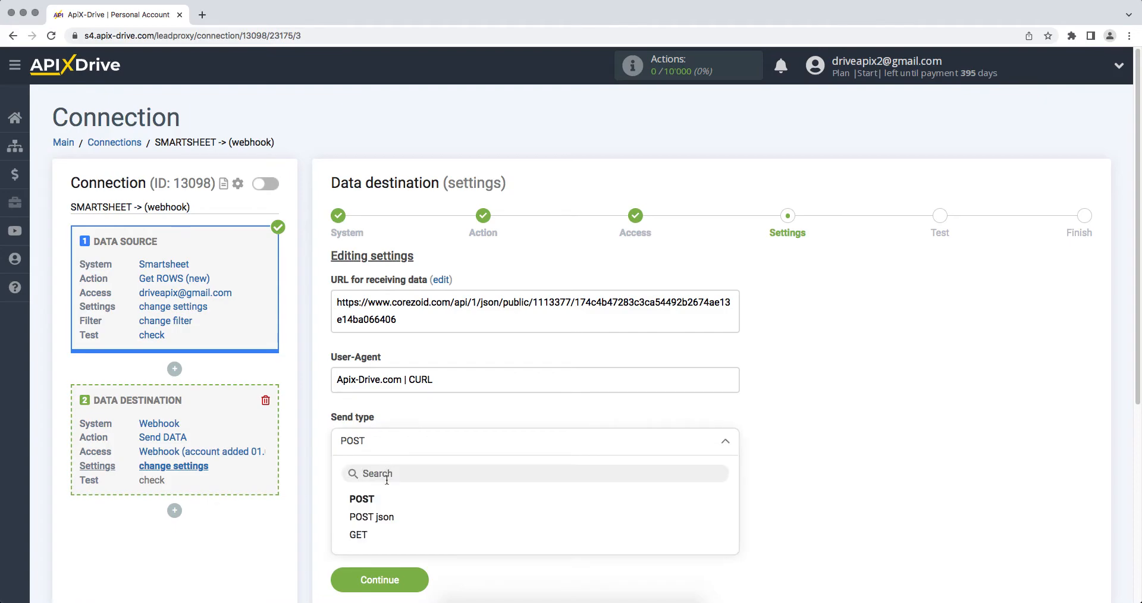
pyautogui.click(372, 516)
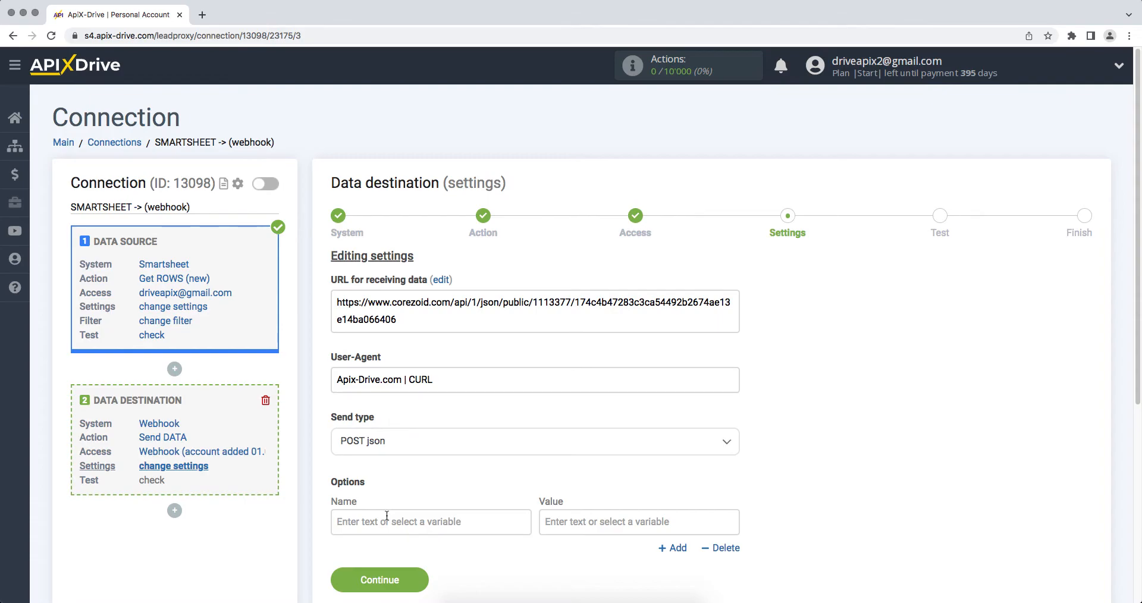
pyautogui.write('Name')
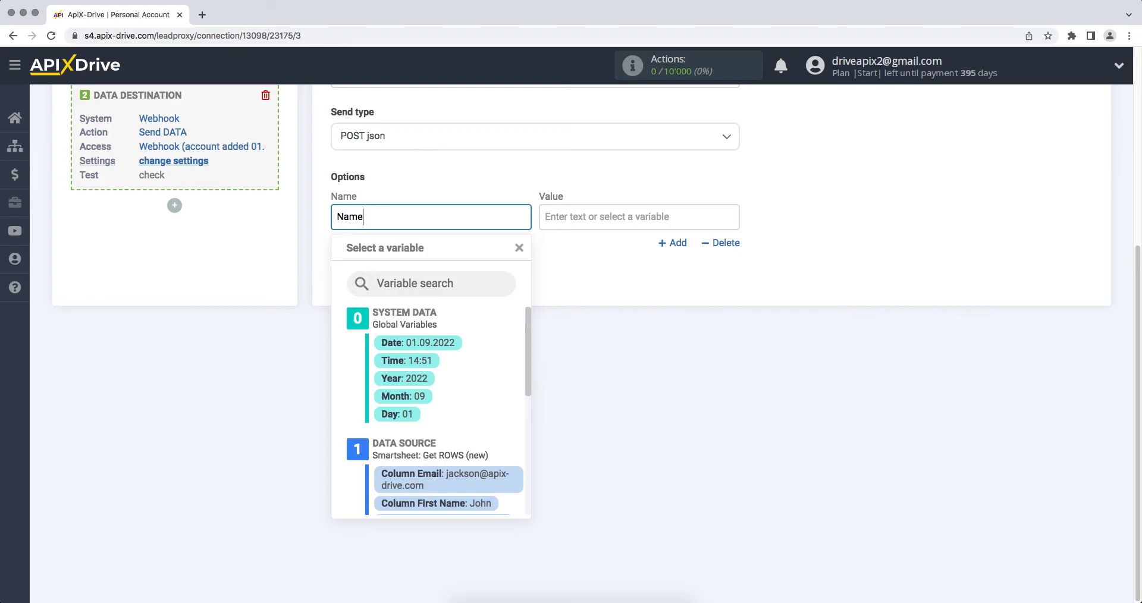
# Map the Name field to the First Name and Last Name columns.
pyautogui.click(638, 216)
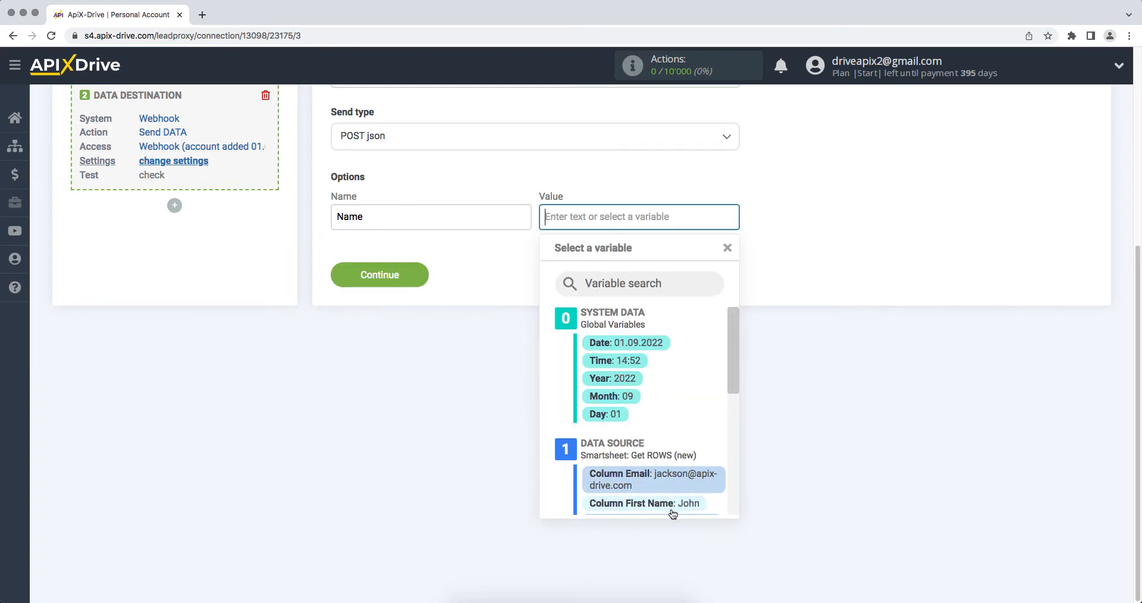
pyautogui.click(643, 503)
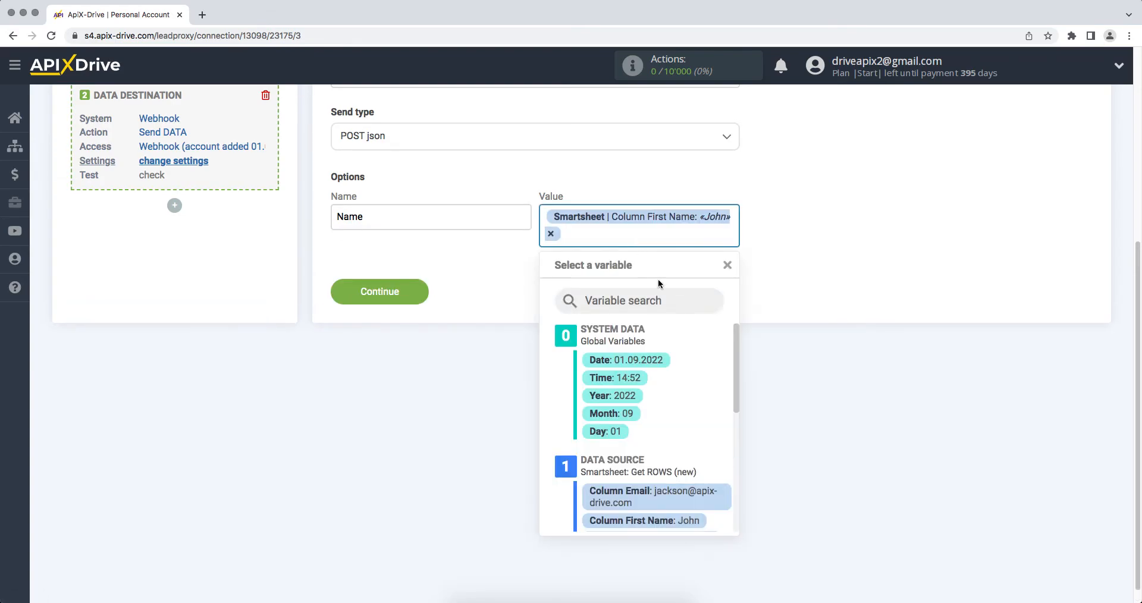
pyautogui.scroll(-3)
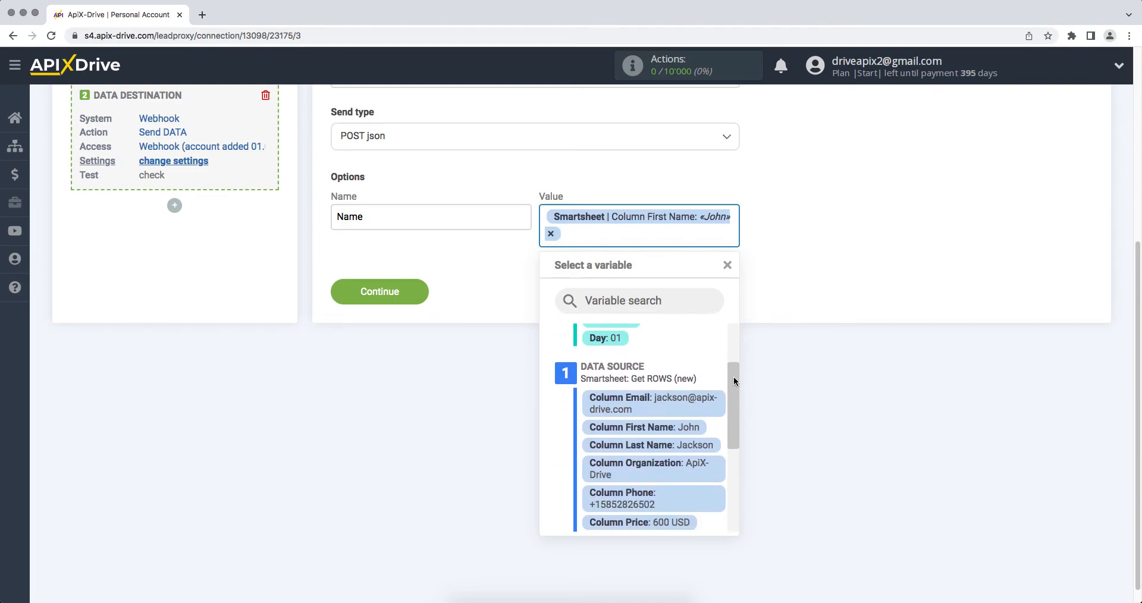
pyautogui.click(648, 444)
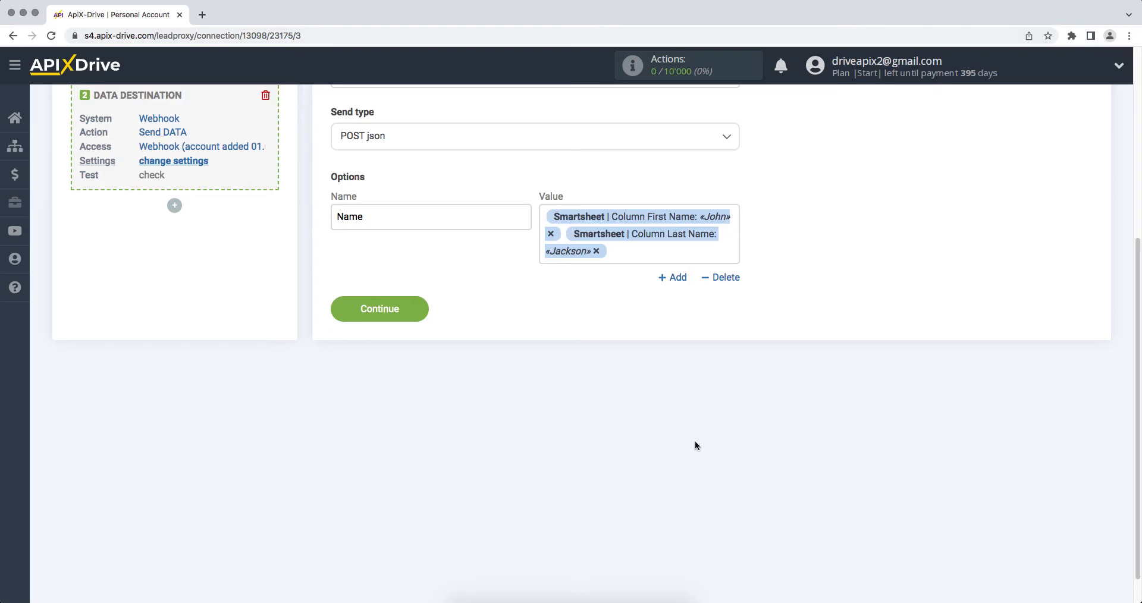
# Add Email, Phone and Product fields mapped to their matching Smartsheet columns.
pyautogui.click(672, 278)
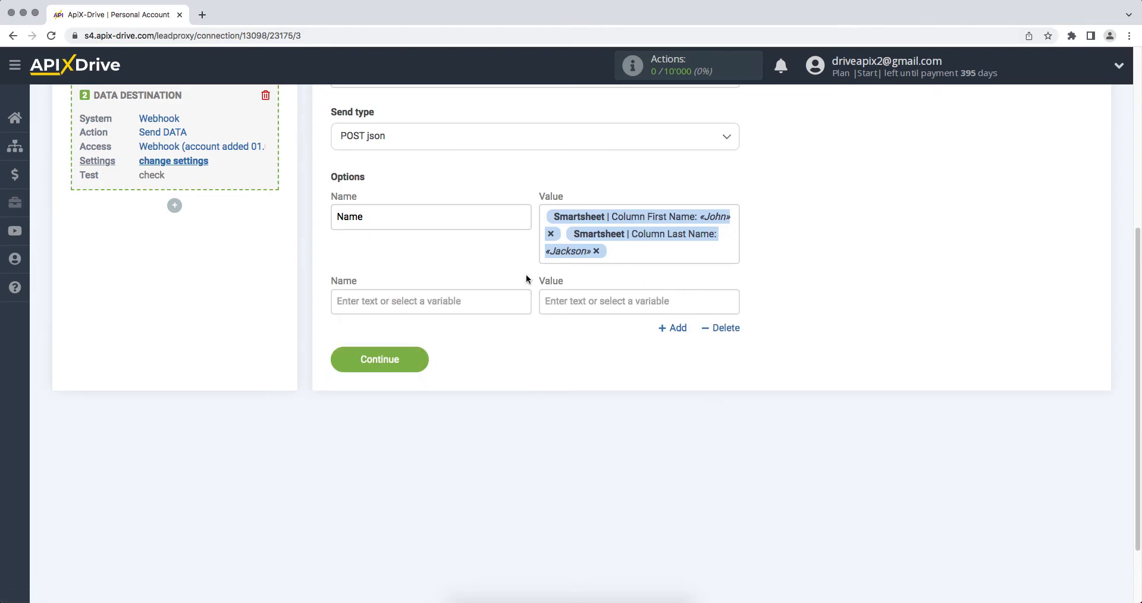
pyautogui.write('Email')
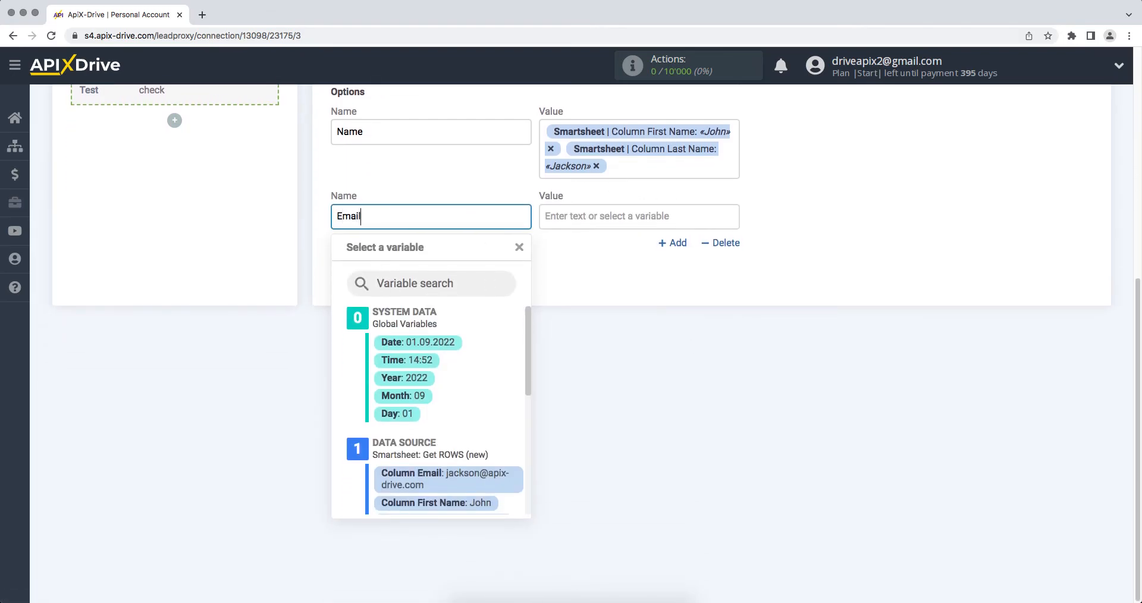
pyautogui.click(639, 215)
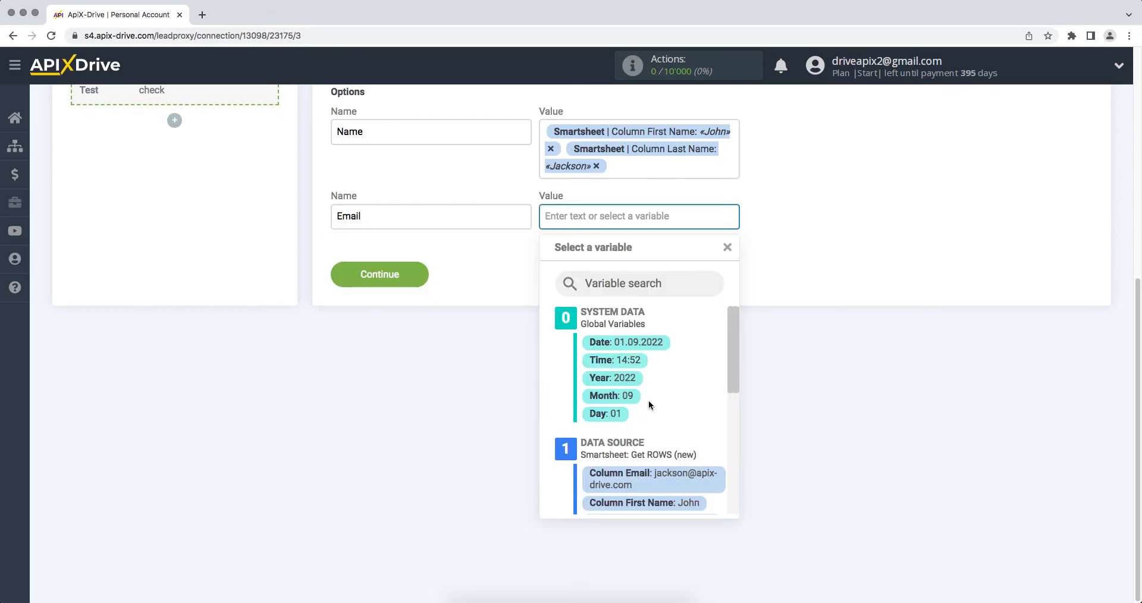
pyautogui.click(652, 479)
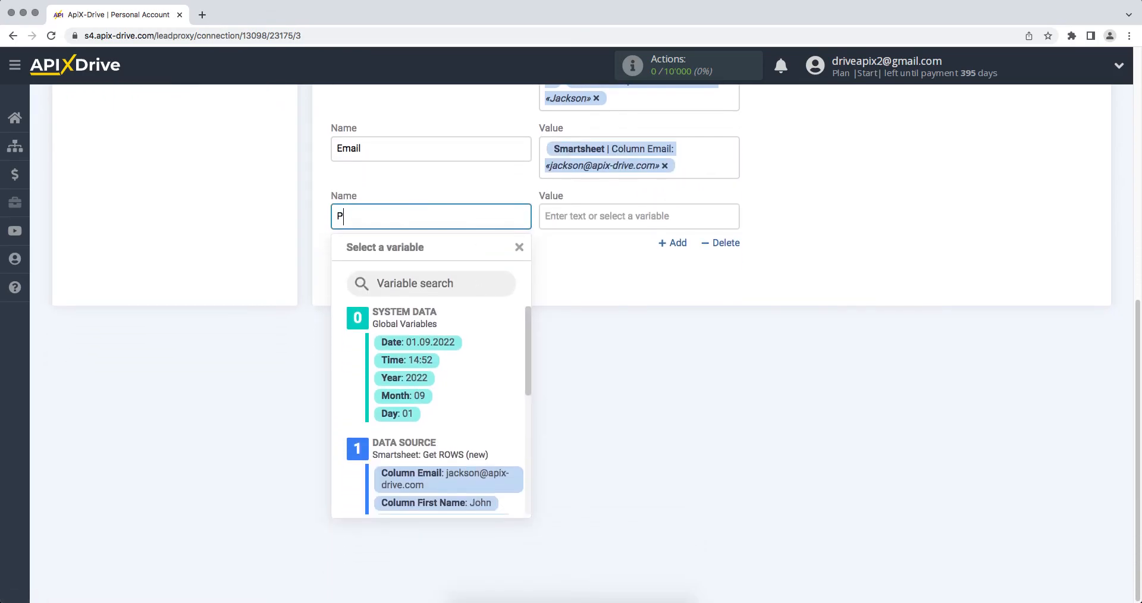
pyautogui.write('hone')
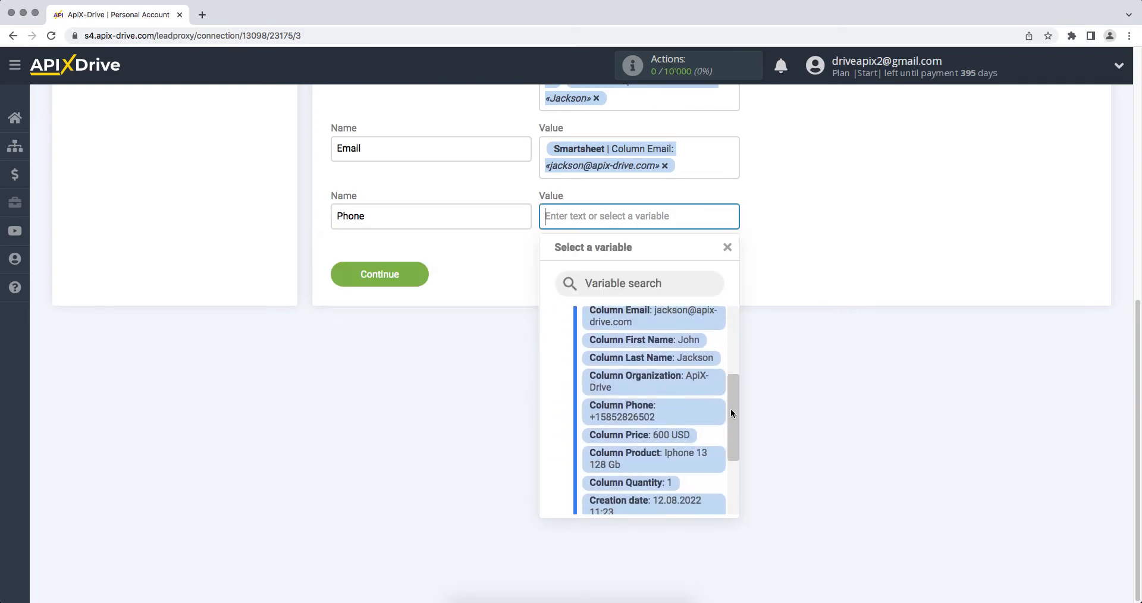
pyautogui.click(623, 411)
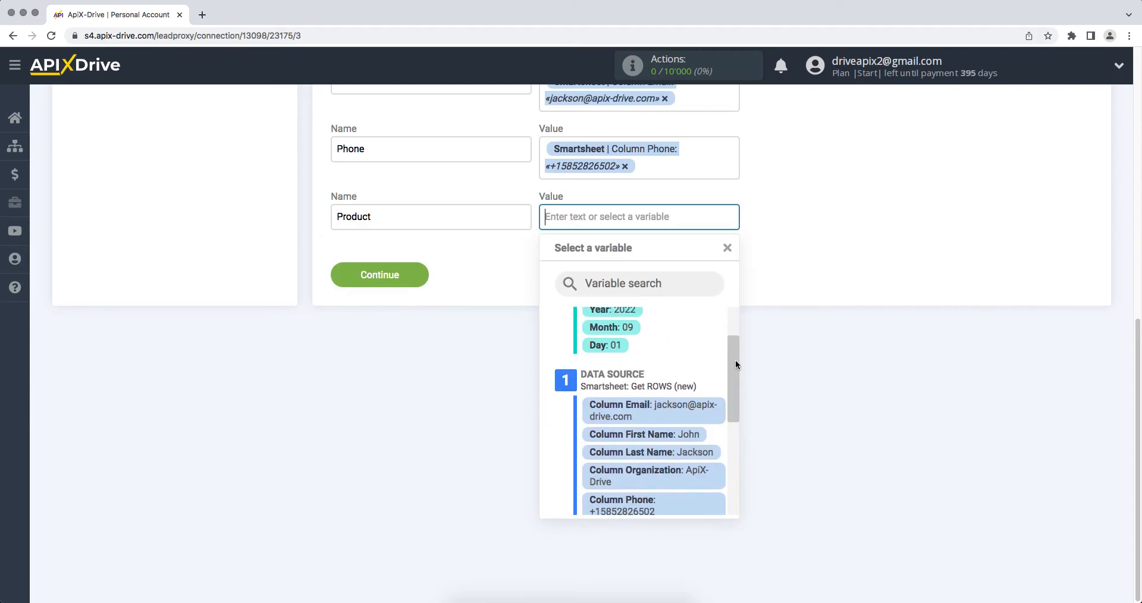
pyautogui.scroll(-3)
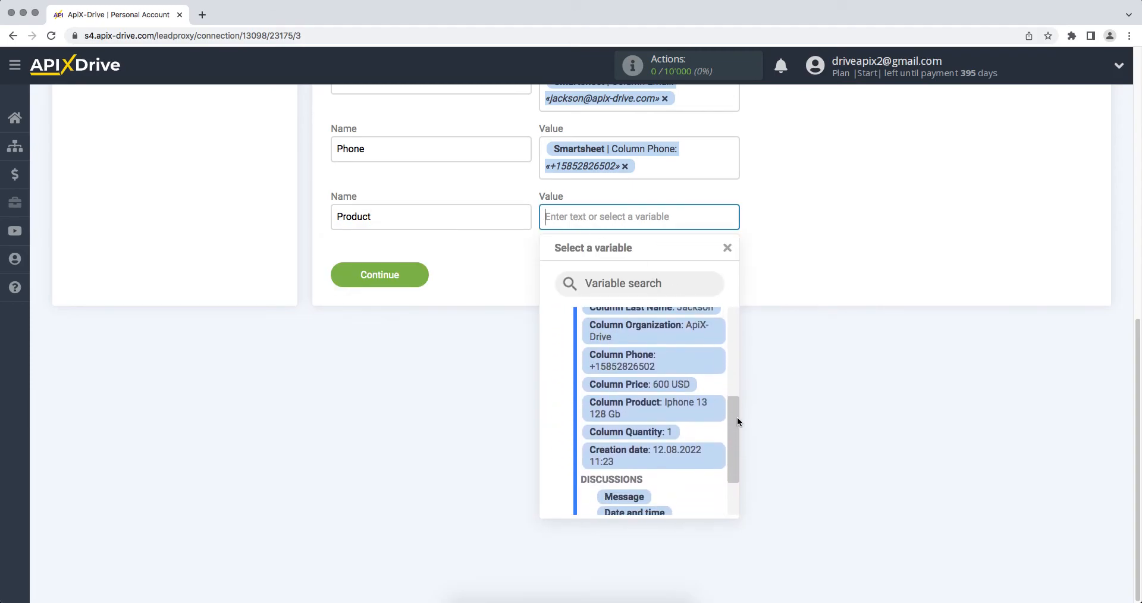
pyautogui.click(649, 408)
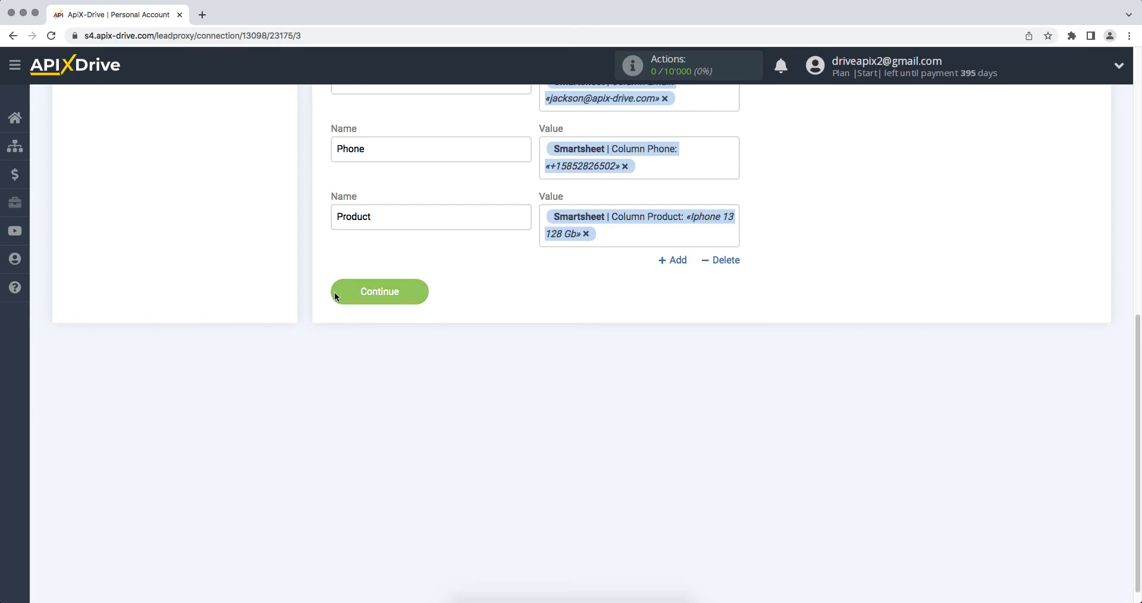
# Save the field mapping and send test data to the Corezoid webhook.
pyautogui.click(378, 291)
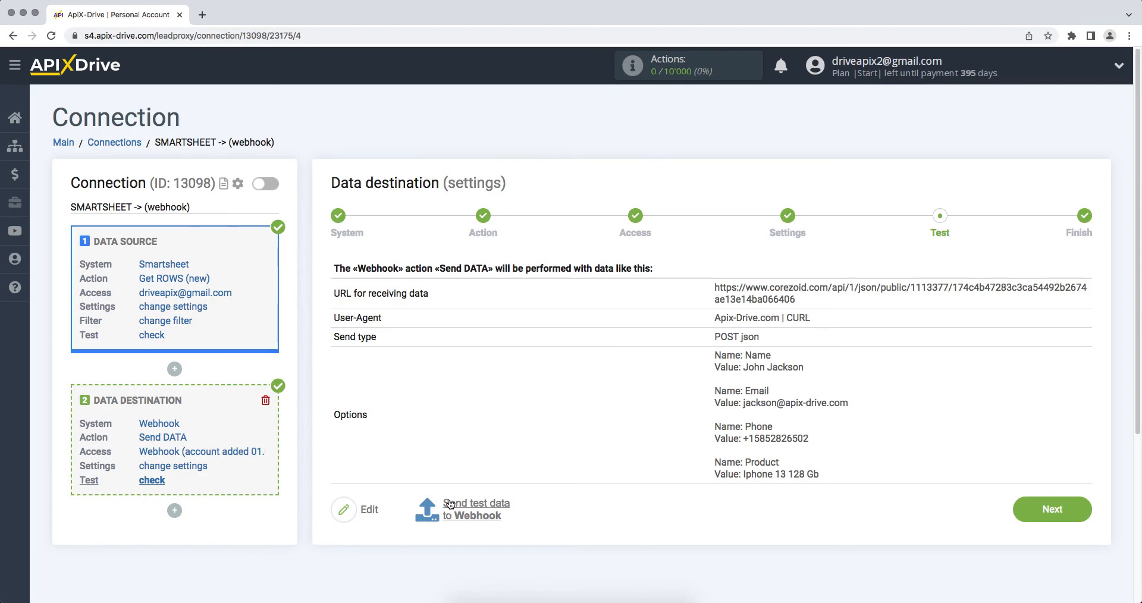
pyautogui.click(476, 509)
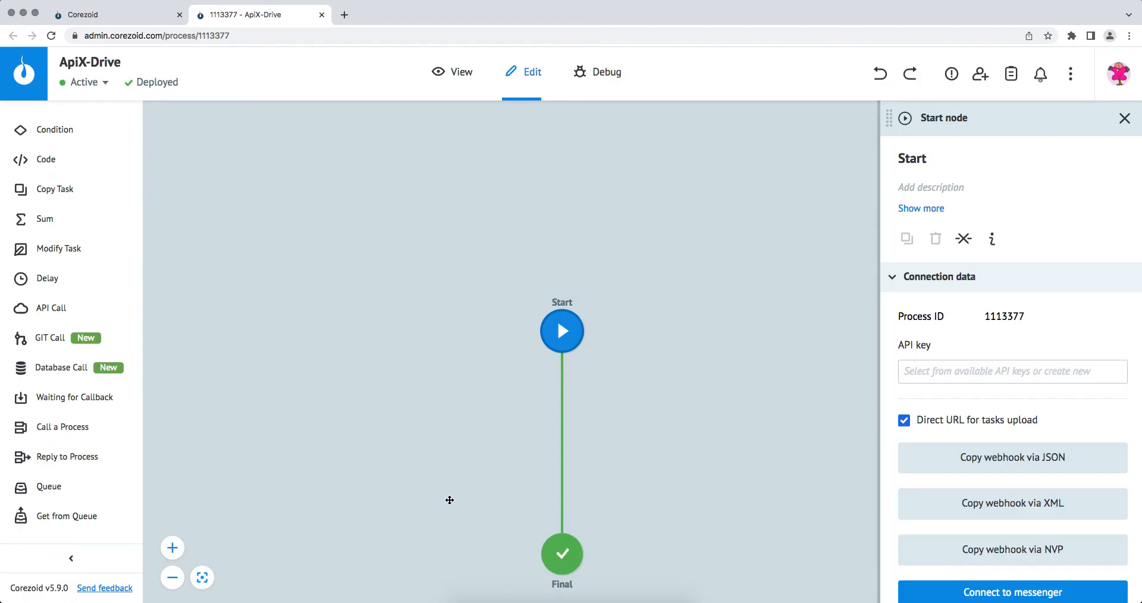
# Switch the Corezoid process to View mode and inspect the task at the Final node.
pyautogui.click(461, 71)
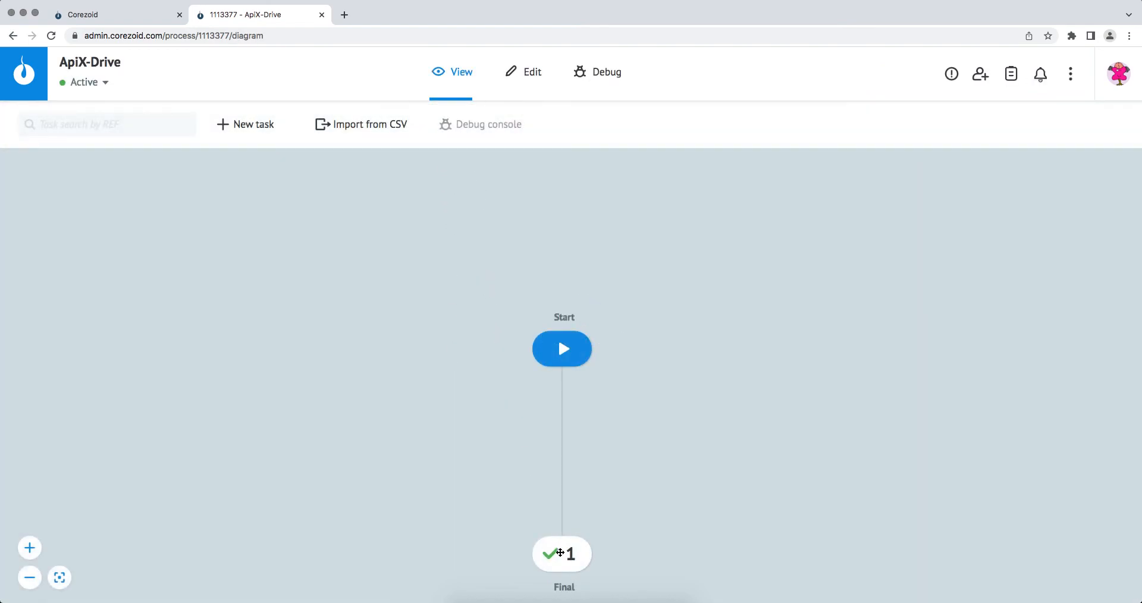
pyautogui.click(561, 554)
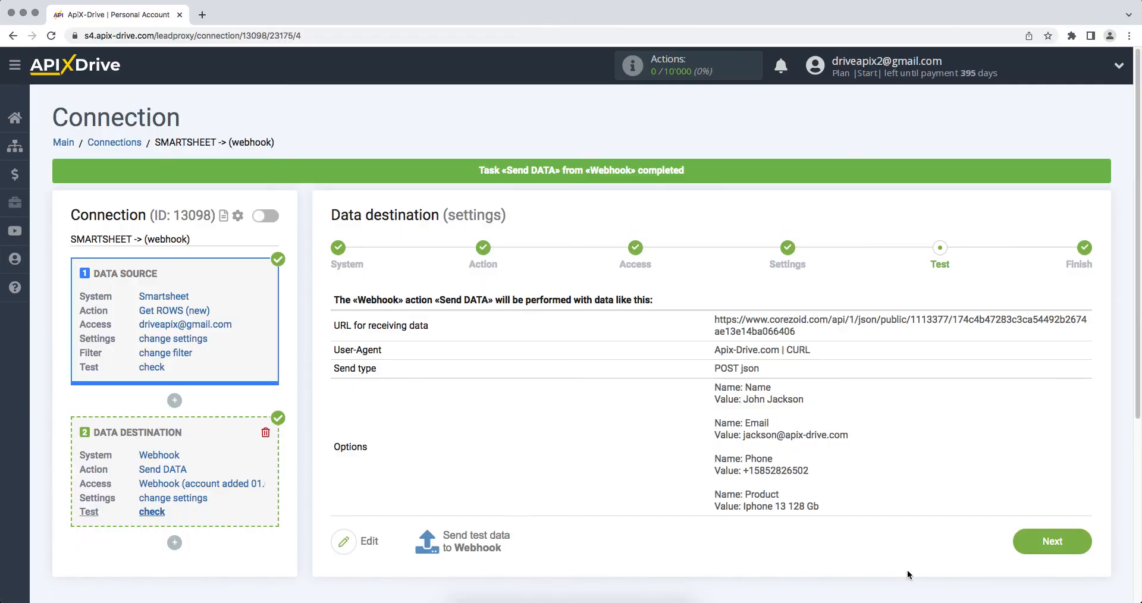
# Move to the Finish step and enable auto-update for the Smartsheet-to-webhook connection.
pyautogui.click(1051, 541)
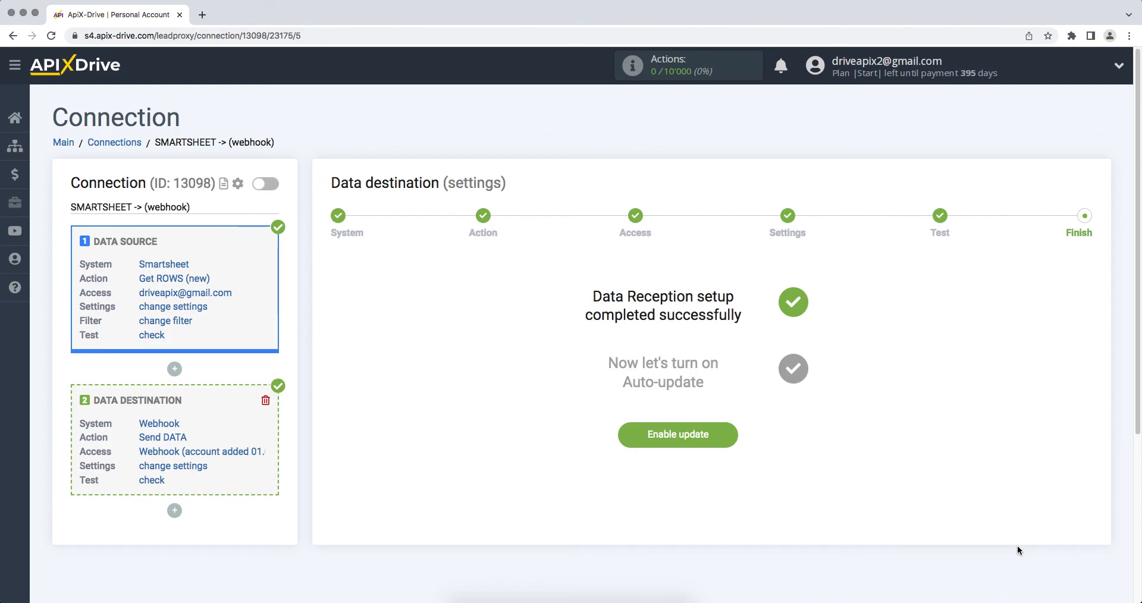
pyautogui.moveTo(665, 480)
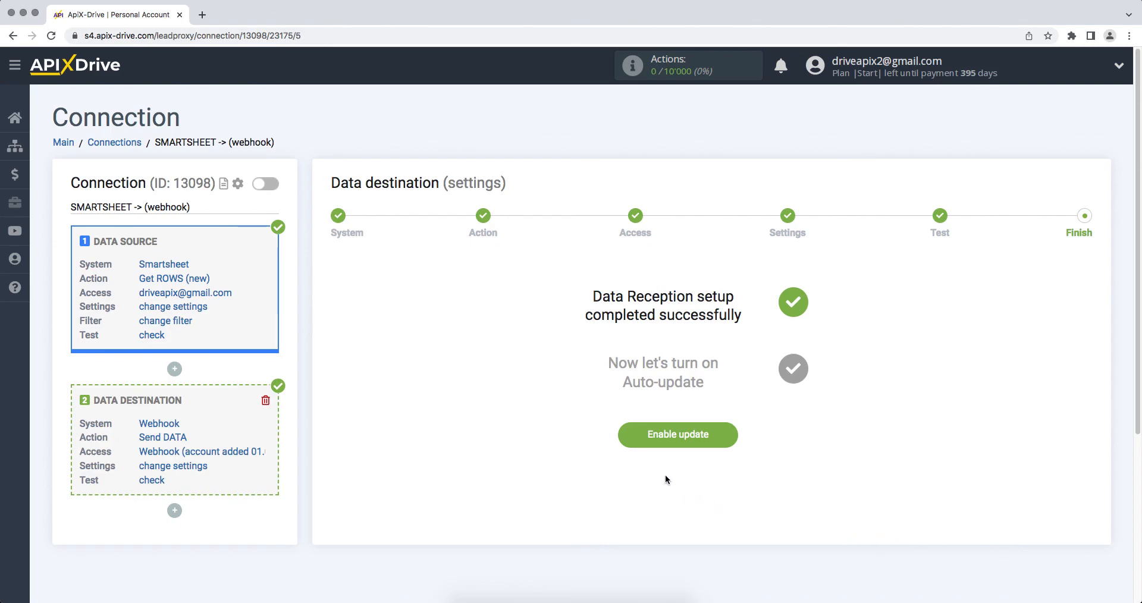
pyautogui.click(677, 434)
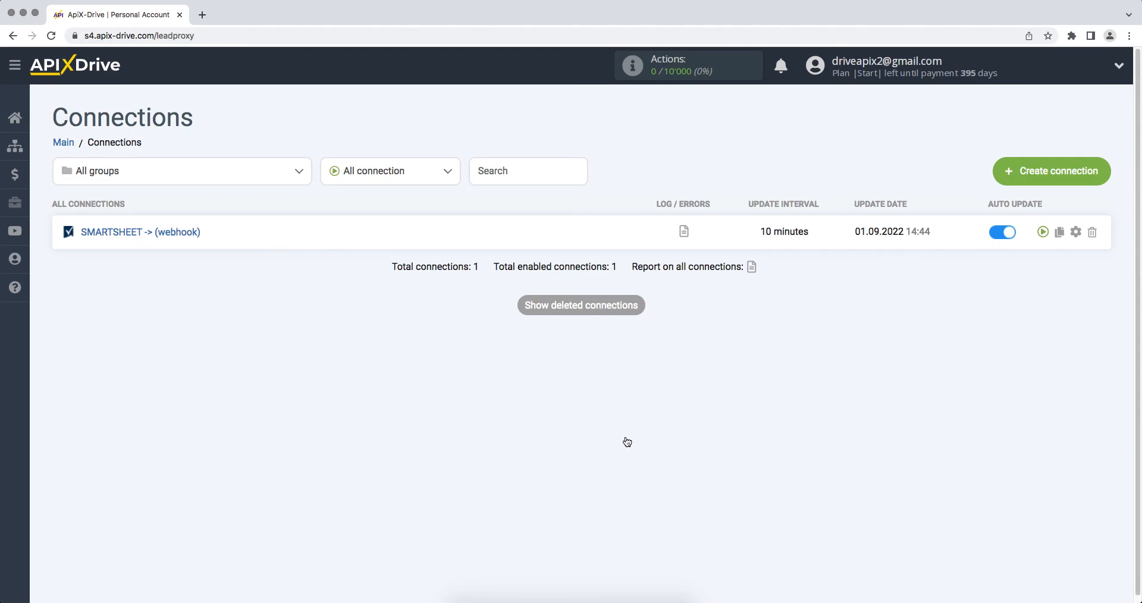
pyautogui.moveTo(982, 302)
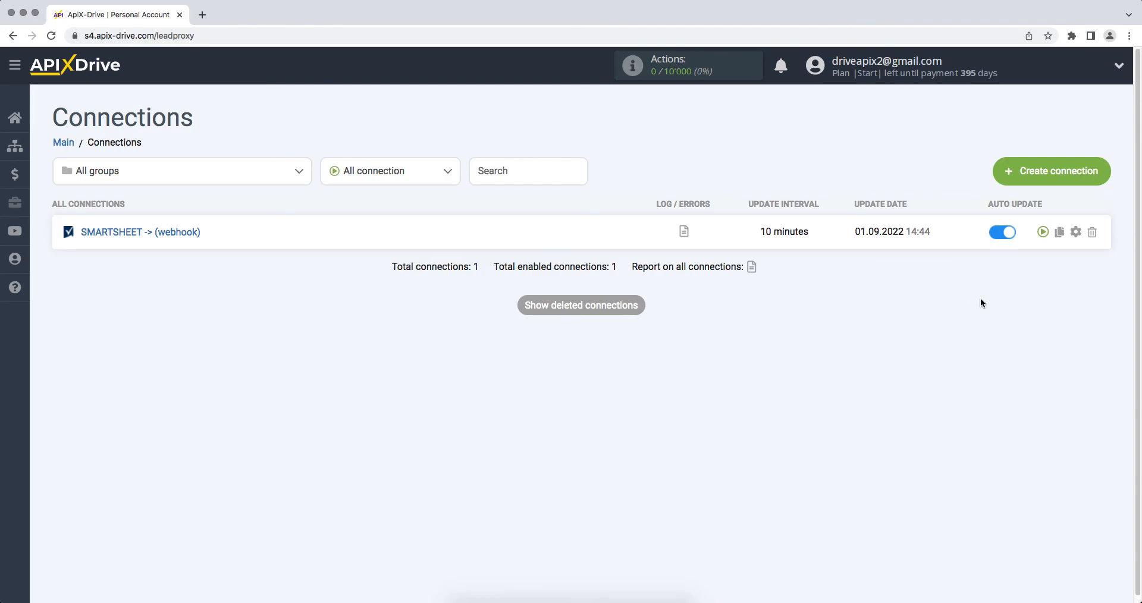
# Change the SMARTSHEET -> webhook connection's update interval to 5 minutes.
pyautogui.click(1076, 232)
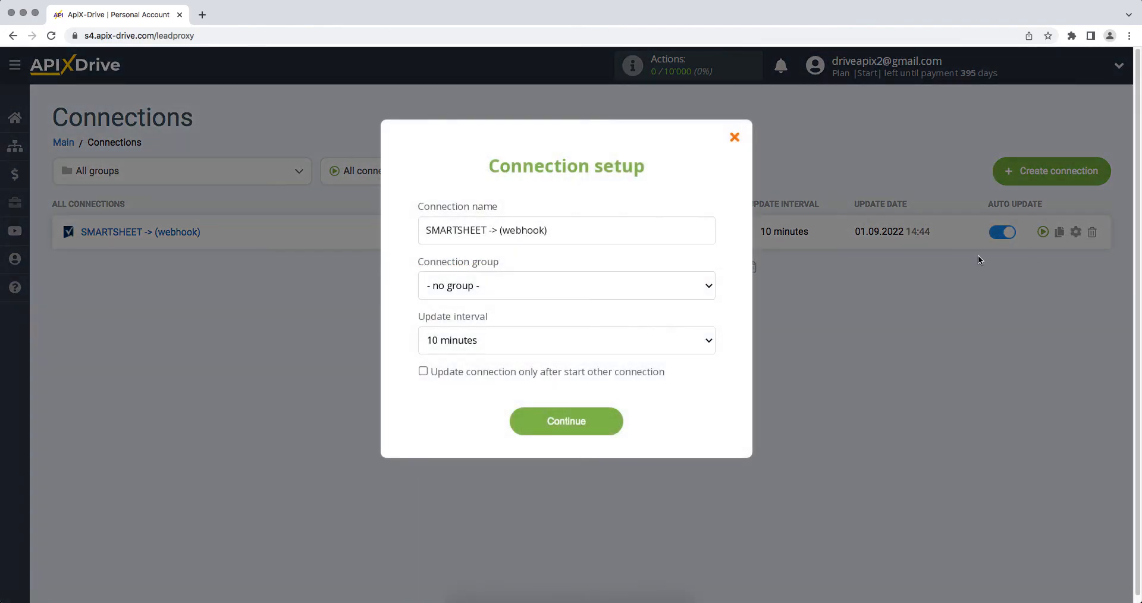
pyautogui.click(564, 340)
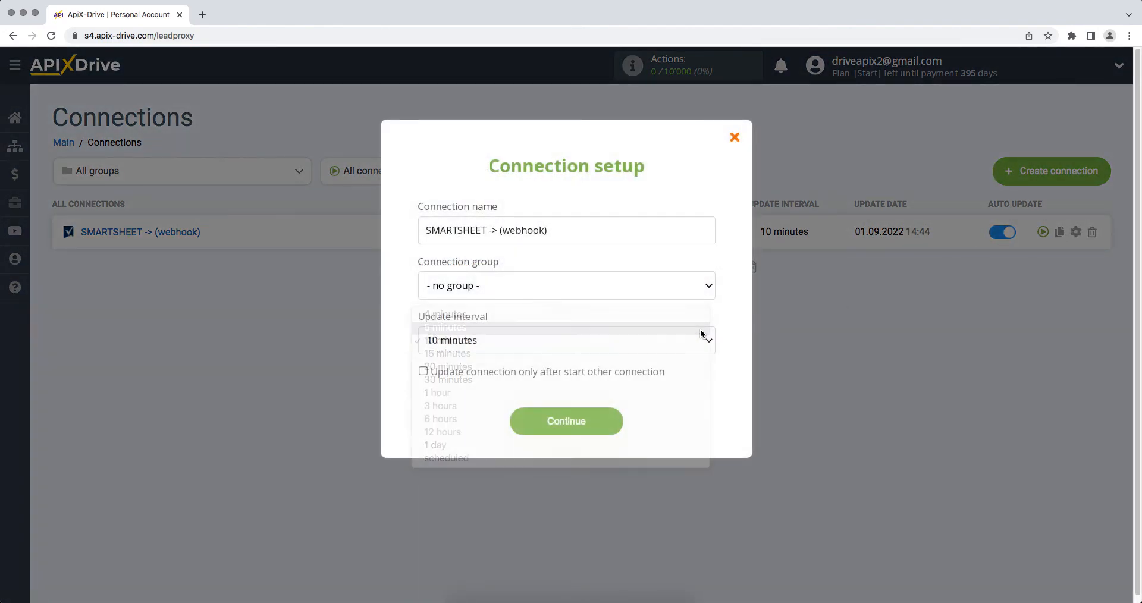
pyautogui.click(565, 421)
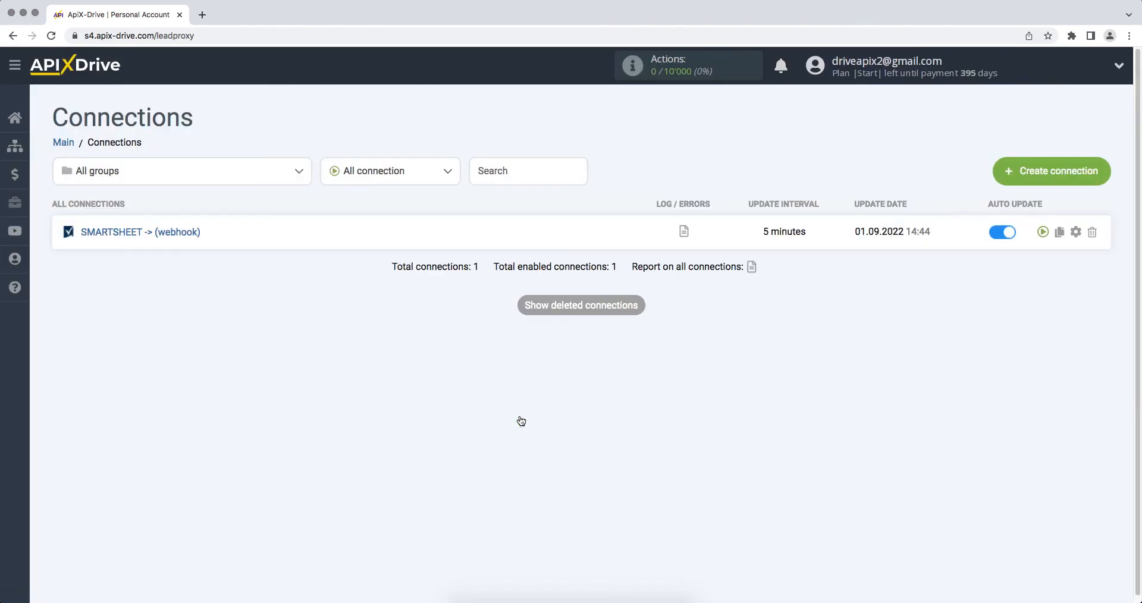